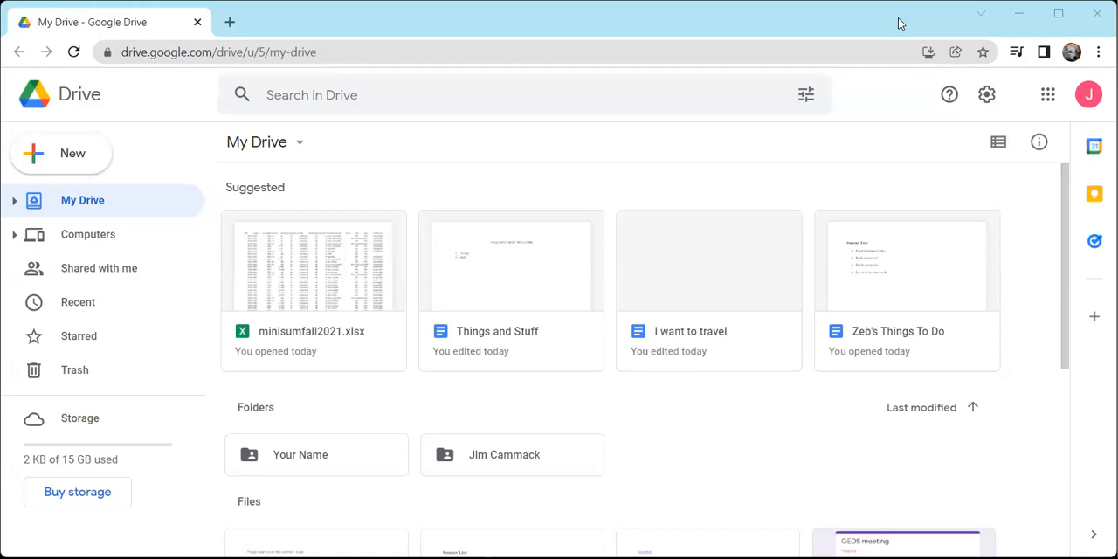
{"action": "mouse_move", "coordinate": [882, 31]}
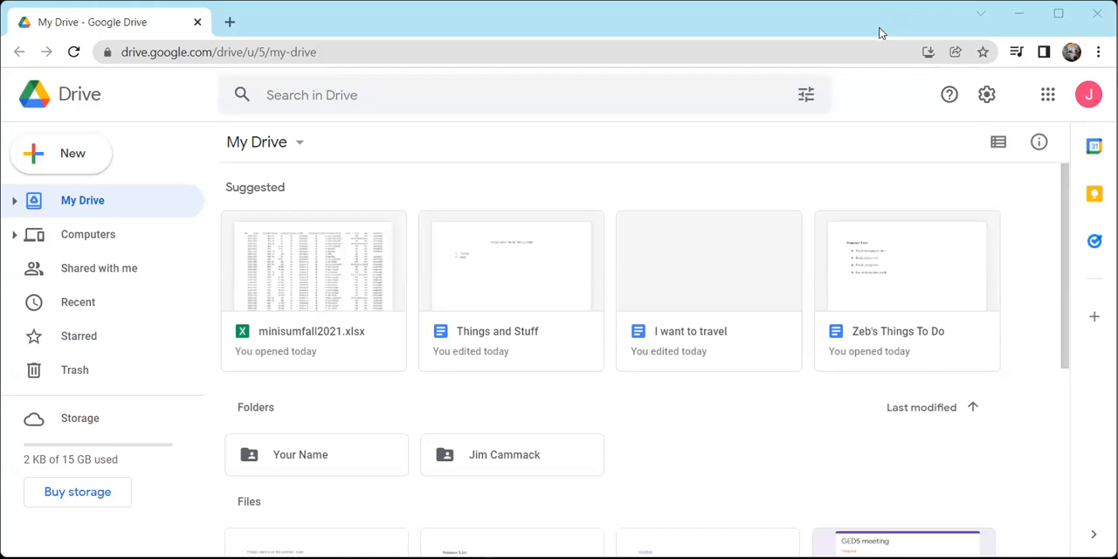
{"action": "mouse_move", "coordinate": [854, 80]}
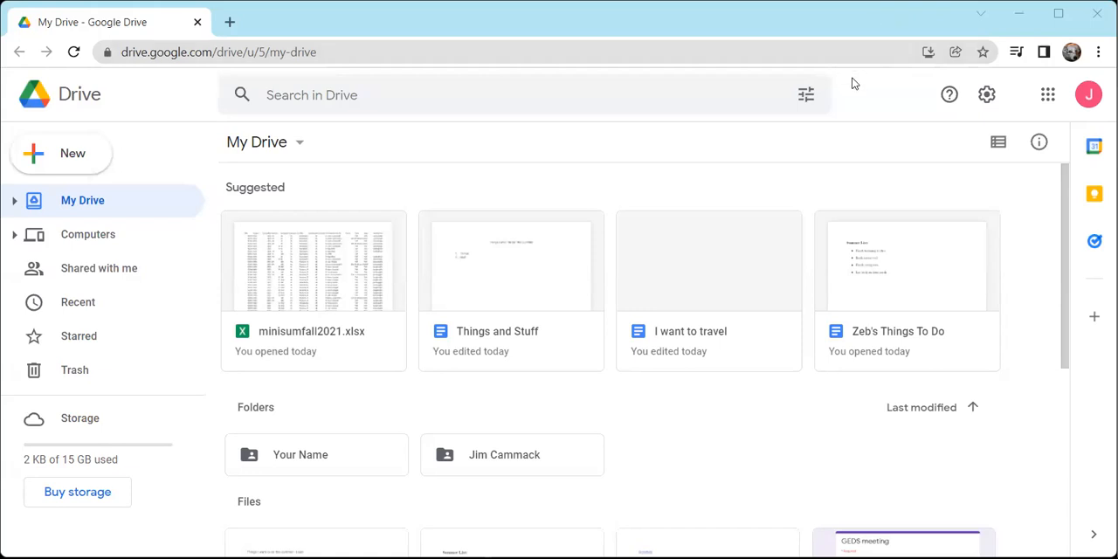
{"action": "mouse_move", "coordinate": [869, 118]}
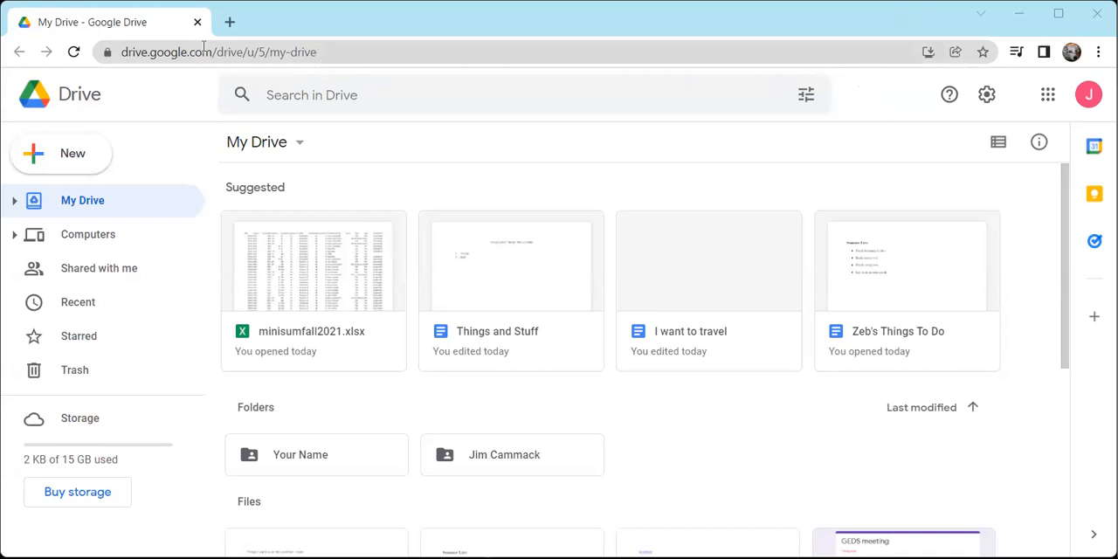
{"action": "mouse_move", "coordinate": [354, 79]}
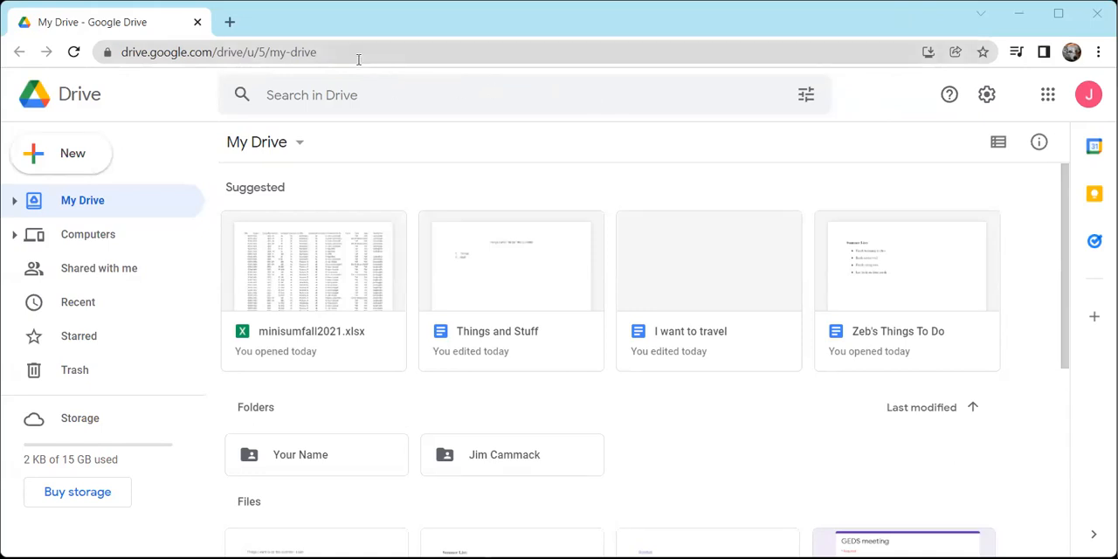
{"action": "mouse_move", "coordinate": [342, 84]}
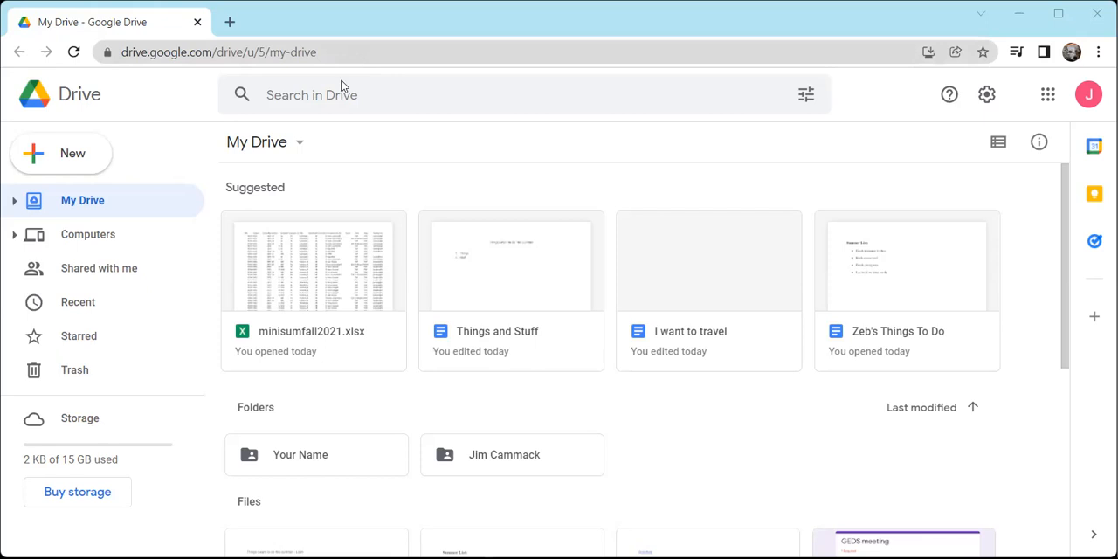
{"action": "mouse_move", "coordinate": [35, 154]}
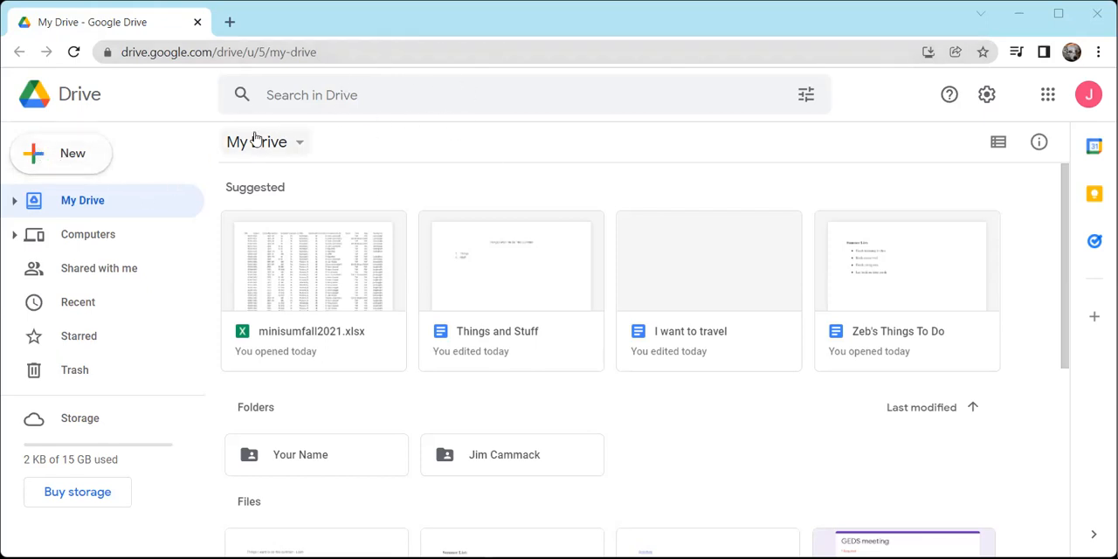
{"action": "mouse_move", "coordinate": [62, 158]}
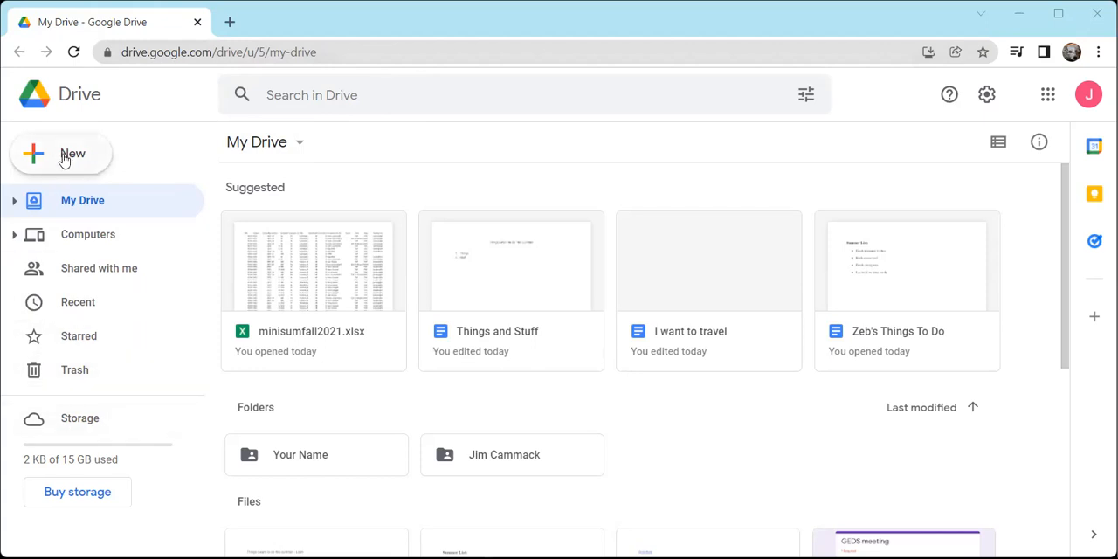
{"action": "mouse_move", "coordinate": [77, 199]}
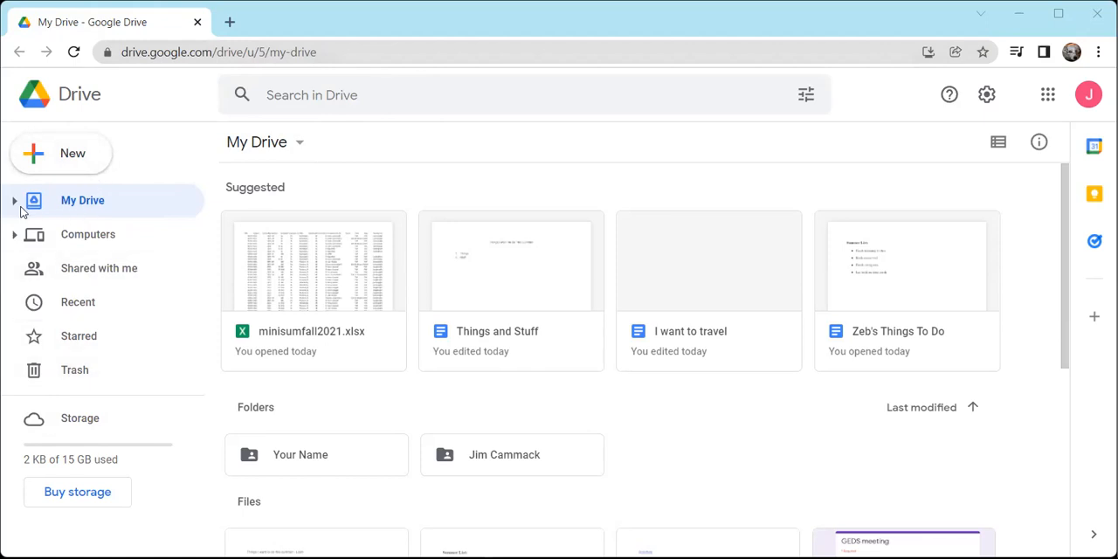
{"action": "mouse_move", "coordinate": [87, 175]}
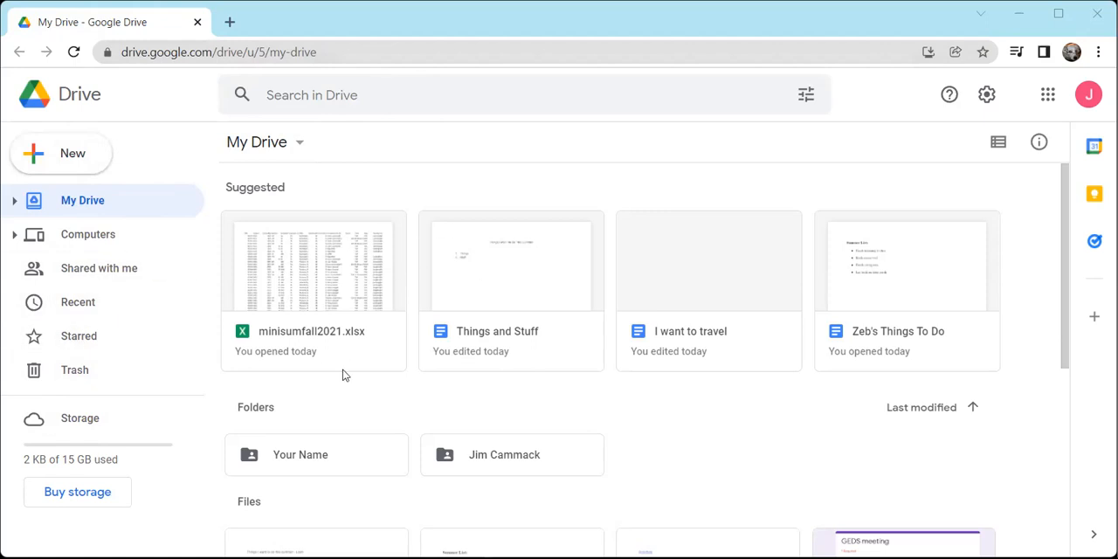
{"action": "mouse_move", "coordinate": [90, 199]}
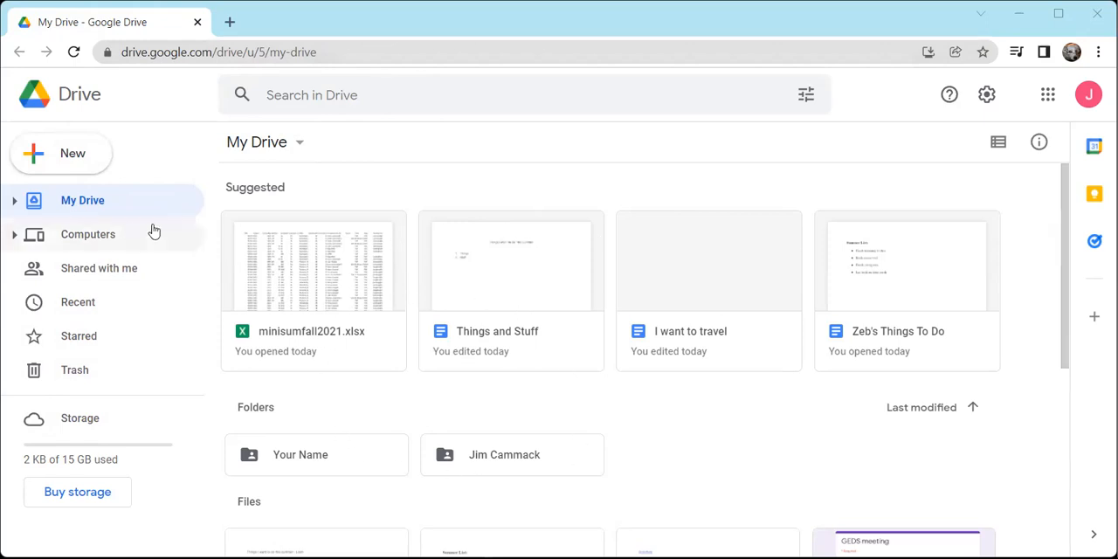
{"action": "mouse_move", "coordinate": [71, 215]}
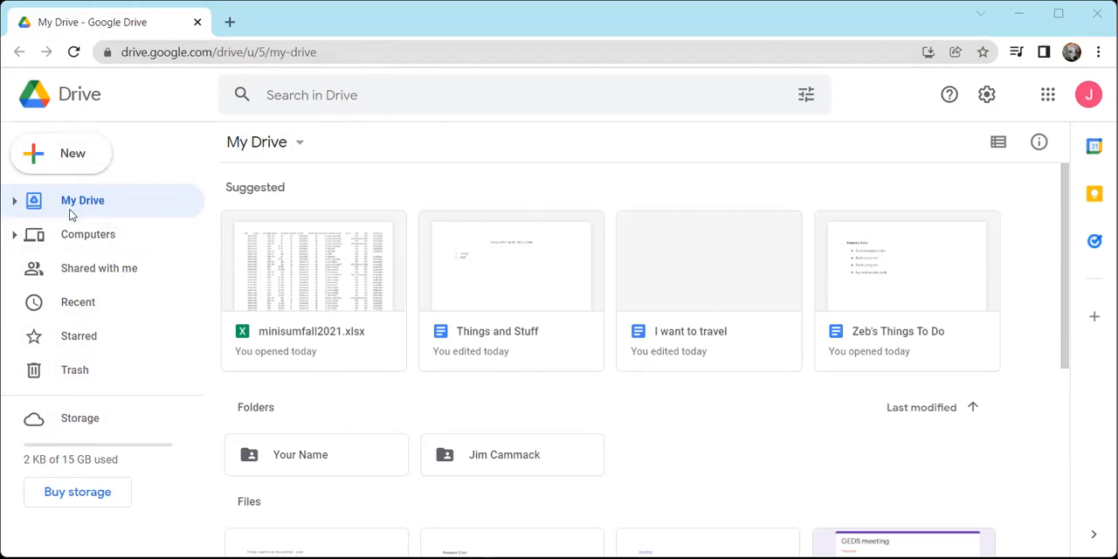
{"action": "mouse_move", "coordinate": [101, 227]}
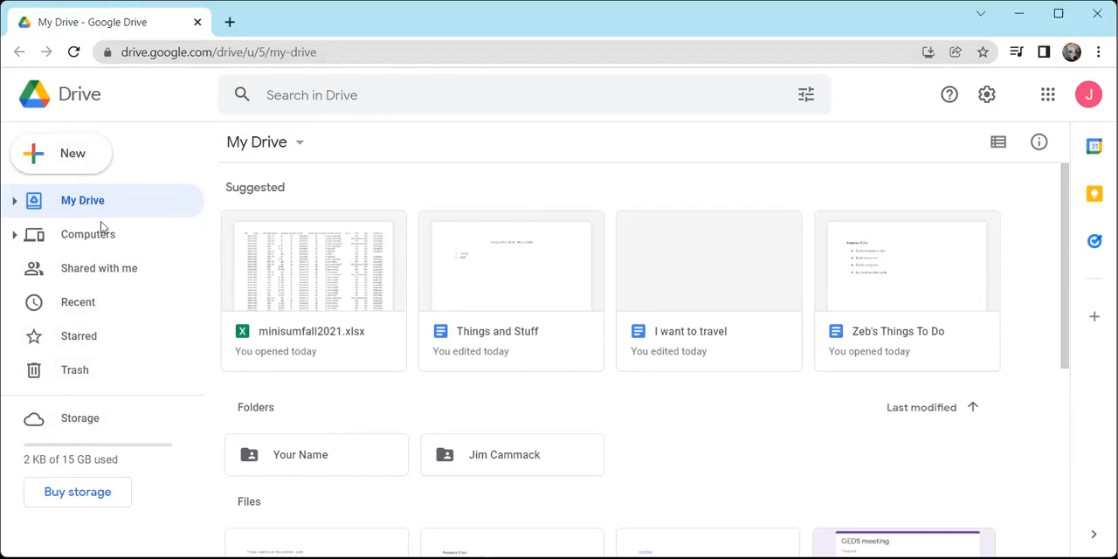
{"action": "mouse_move", "coordinate": [443, 174]}
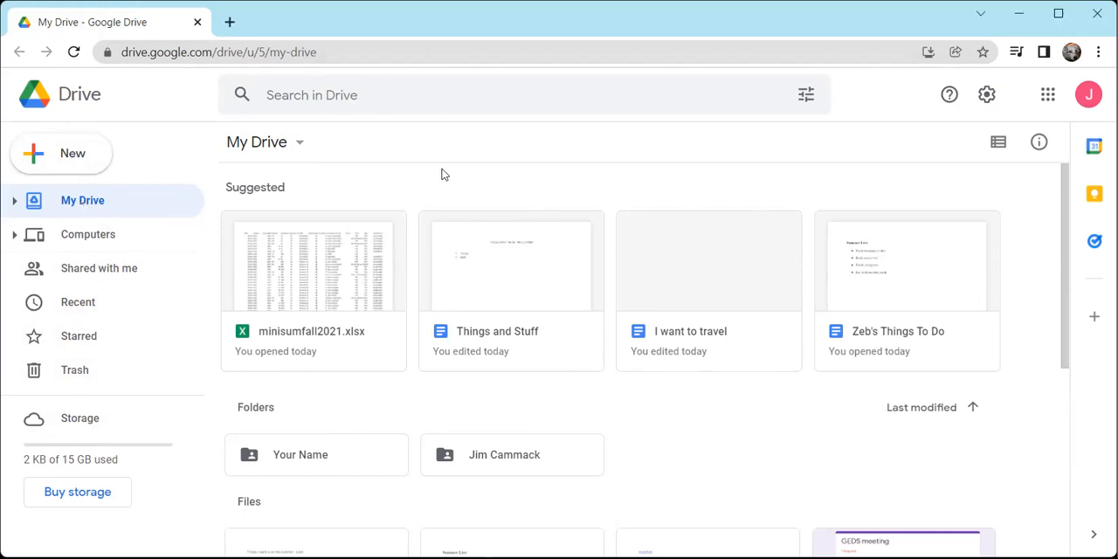
{"action": "mouse_move", "coordinate": [339, 349]}
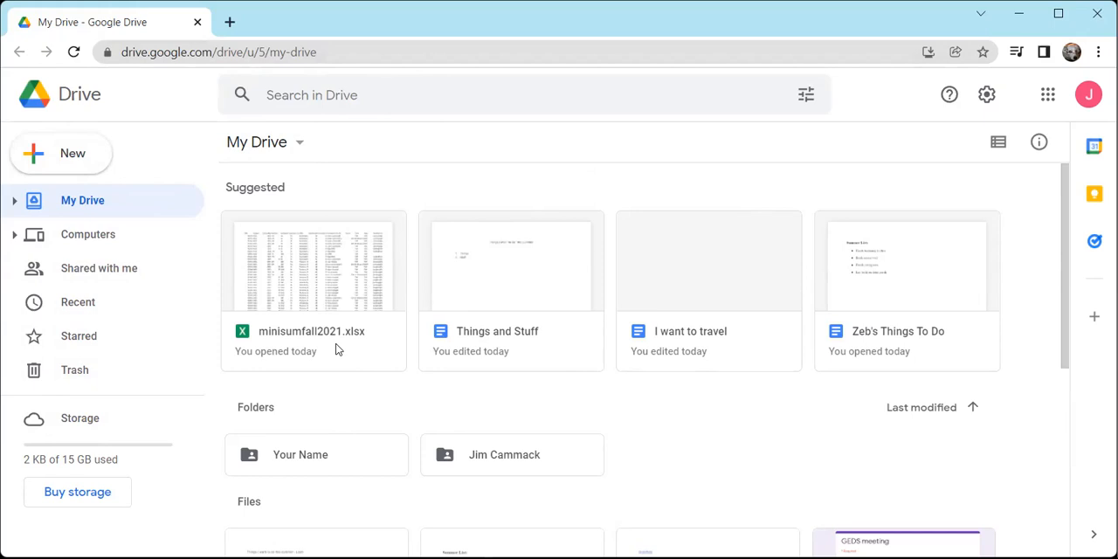
{"action": "mouse_move", "coordinate": [52, 262]}
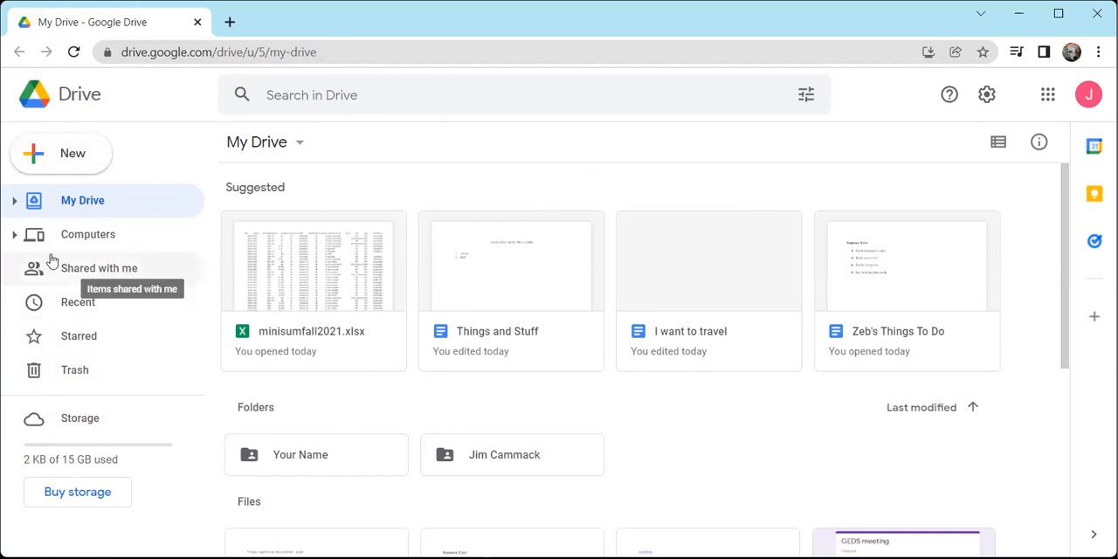
Step: Expand My Drive's nested folders and scroll through its folder and Docs file tiles
{"action": "left_click", "coordinate": [14, 199]}
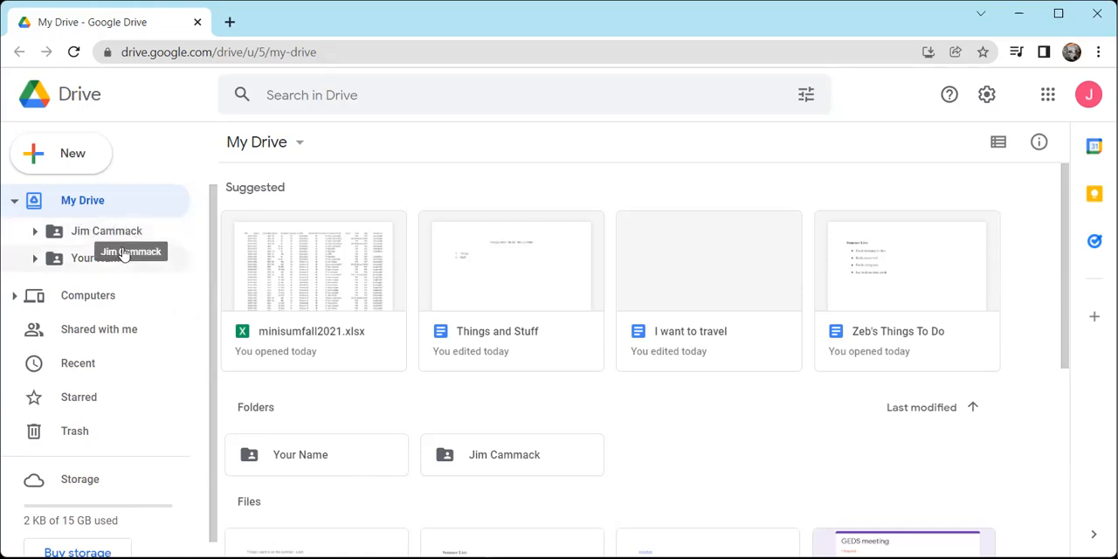
{"action": "mouse_move", "coordinate": [96, 306]}
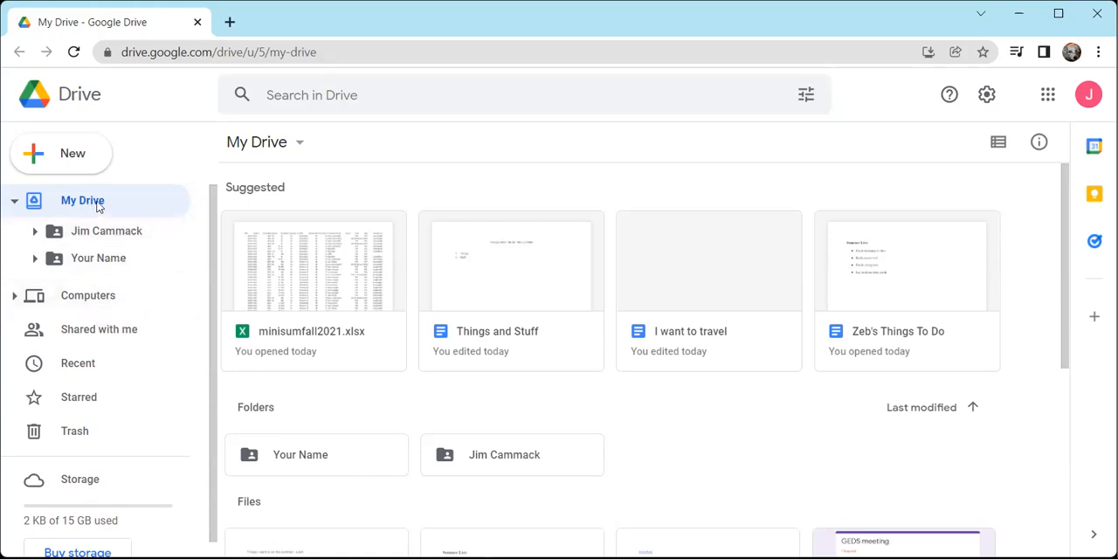
{"action": "mouse_move", "coordinate": [633, 311]}
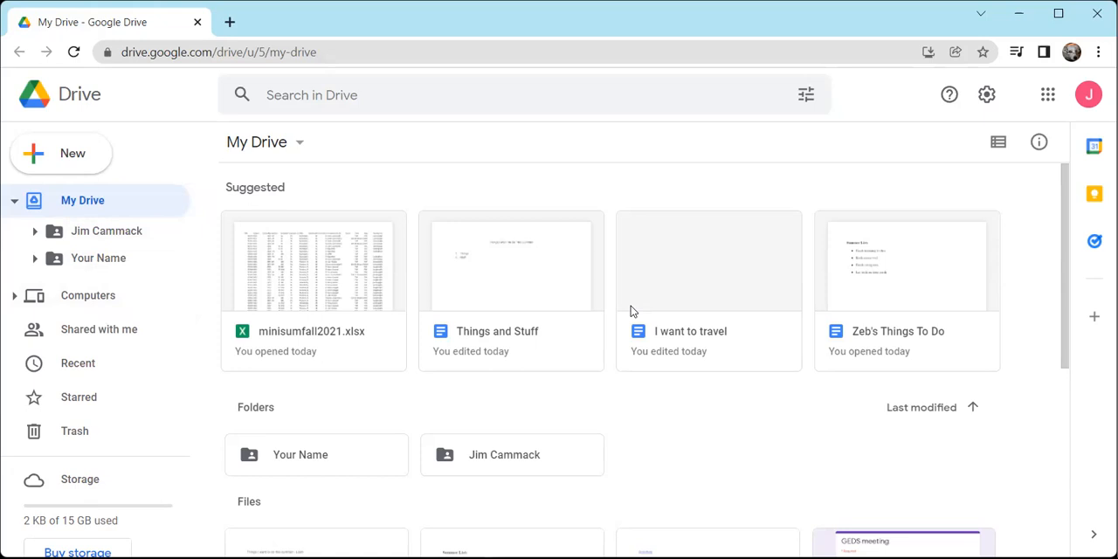
{"action": "scroll", "scroll_direction": "down", "scroll_amount": 3}
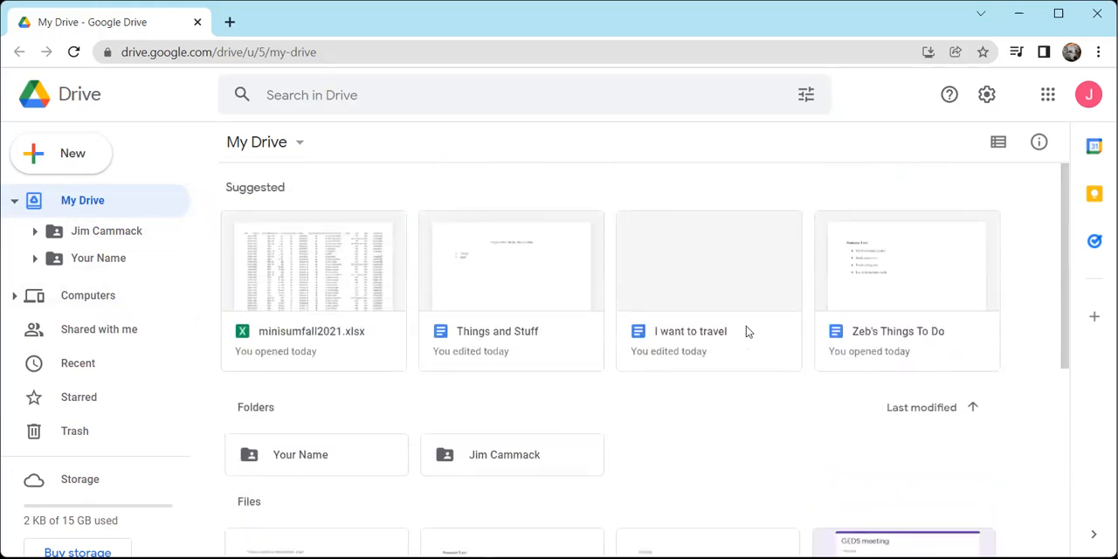
{"action": "mouse_move", "coordinate": [316, 192]}
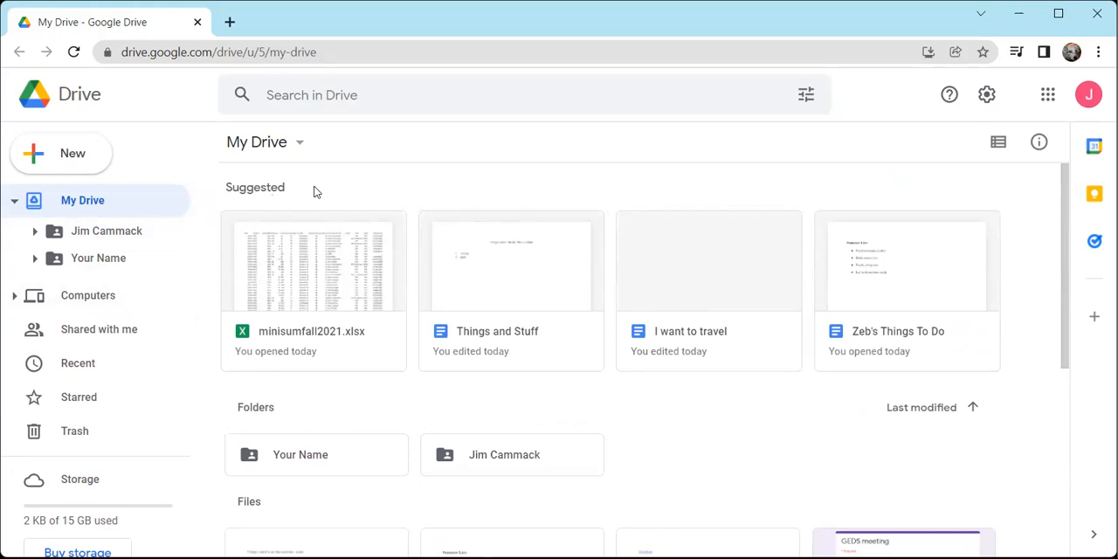
{"action": "mouse_move", "coordinate": [929, 253]}
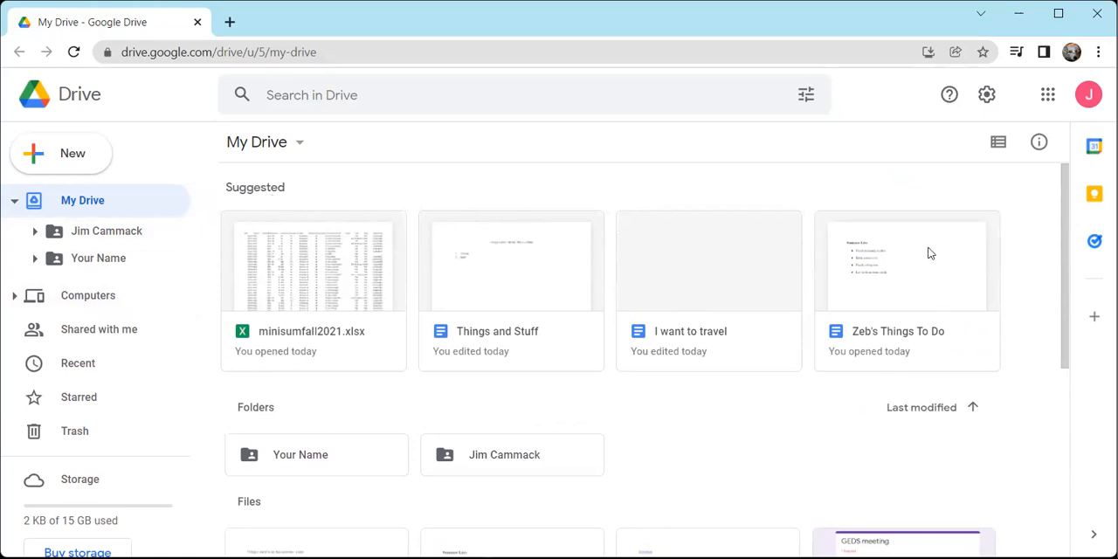
{"action": "mouse_move", "coordinate": [426, 316]}
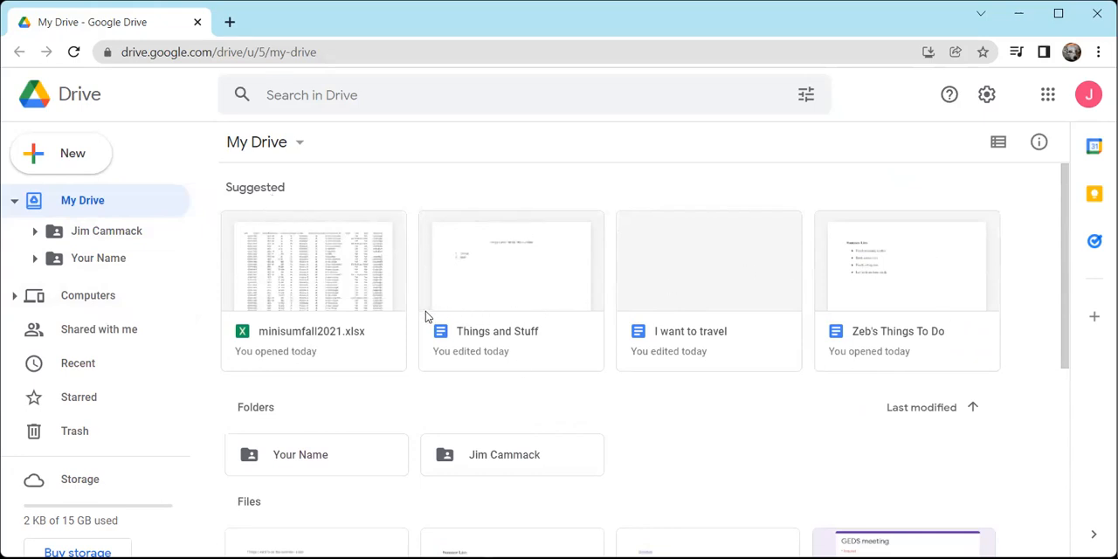
{"action": "mouse_move", "coordinate": [486, 288]}
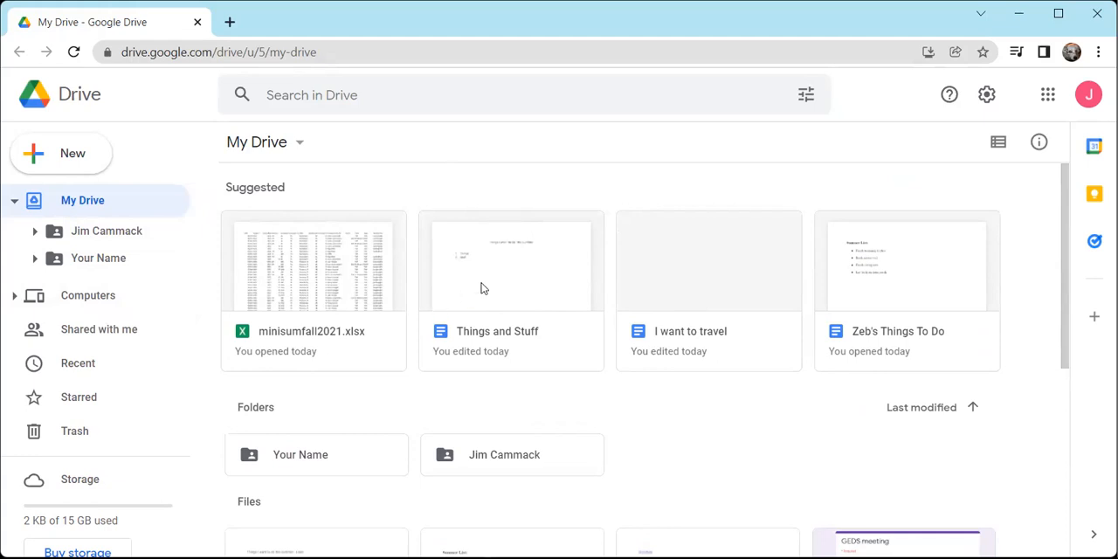
{"action": "mouse_move", "coordinate": [578, 255]}
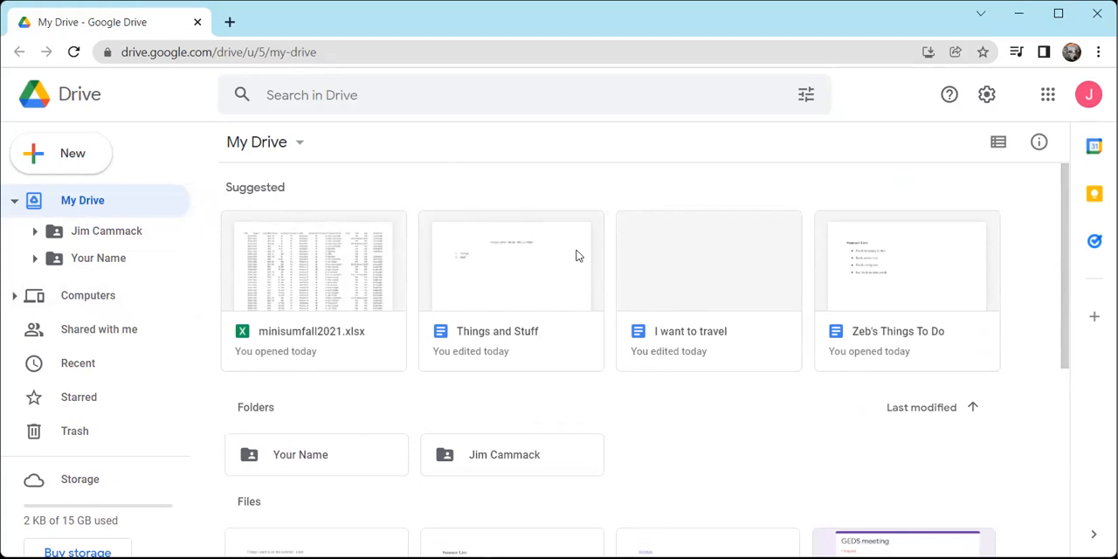
{"action": "mouse_move", "coordinate": [716, 311]}
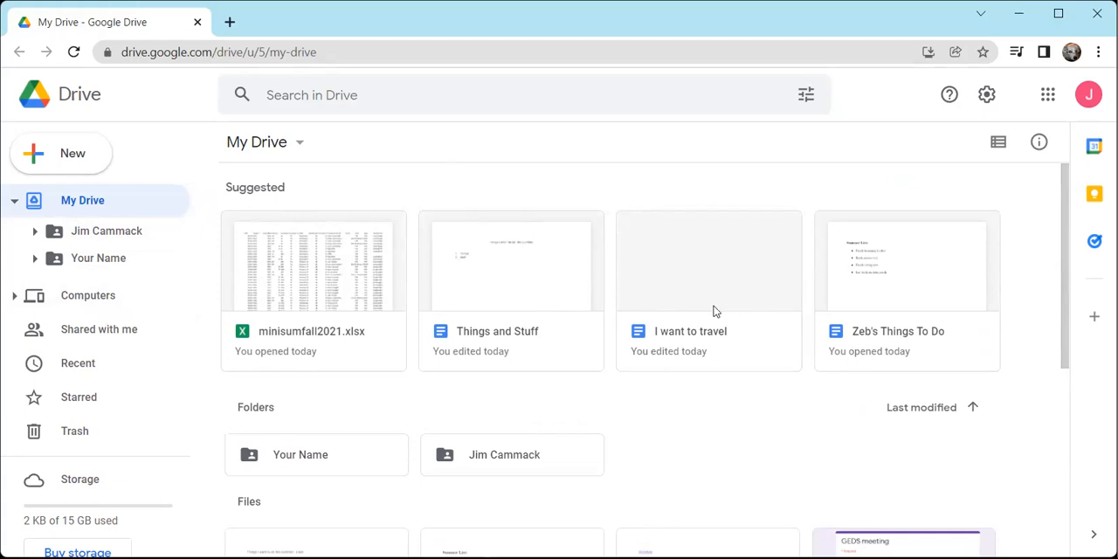
{"action": "scroll", "scroll_direction": "down", "scroll_amount": 3}
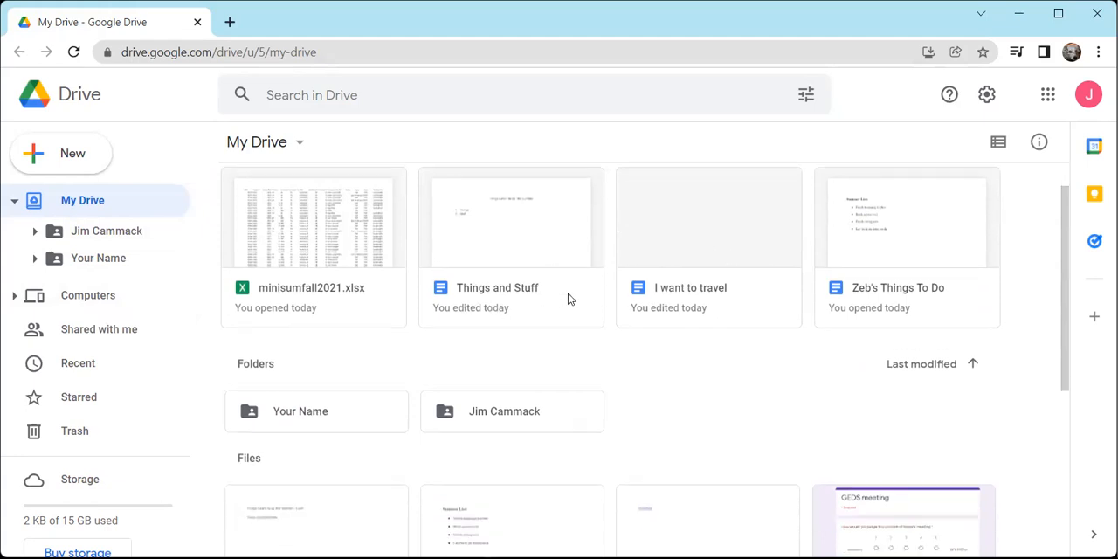
{"action": "scroll", "scroll_direction": "down", "scroll_amount": 3}
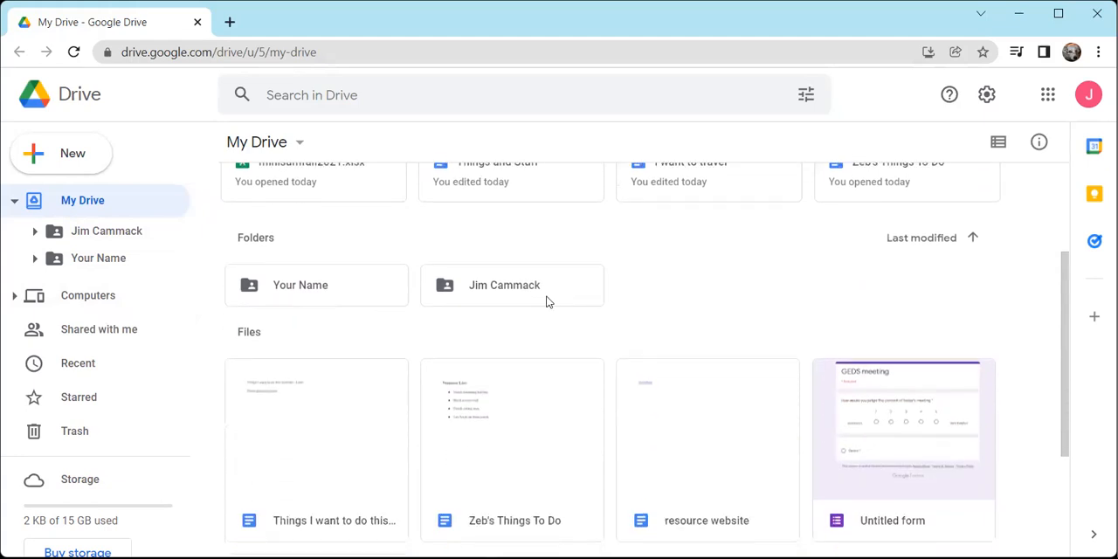
{"action": "scroll", "scroll_direction": "down", "scroll_amount": 3}
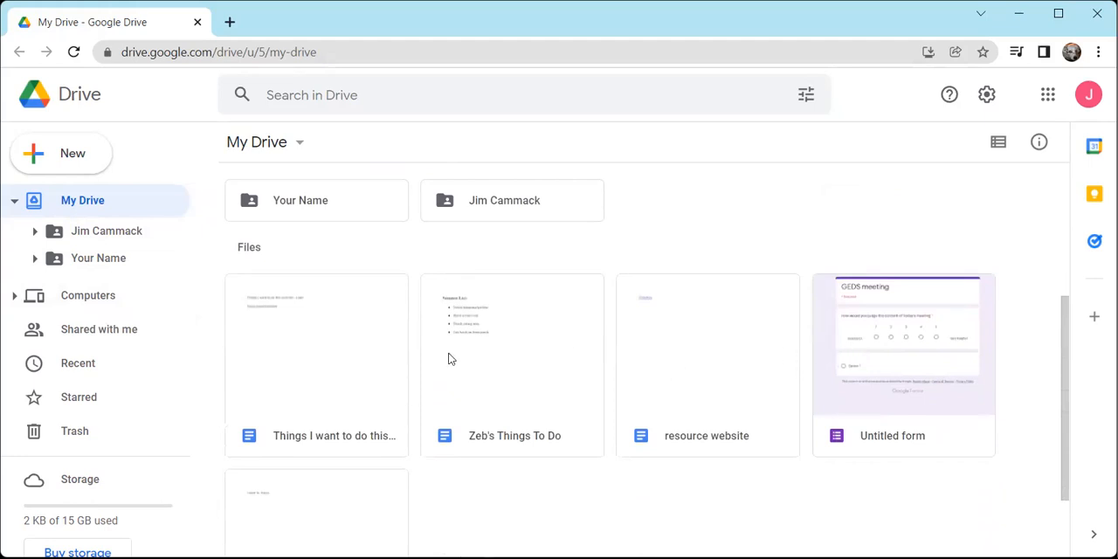
{"action": "mouse_move", "coordinate": [953, 339]}
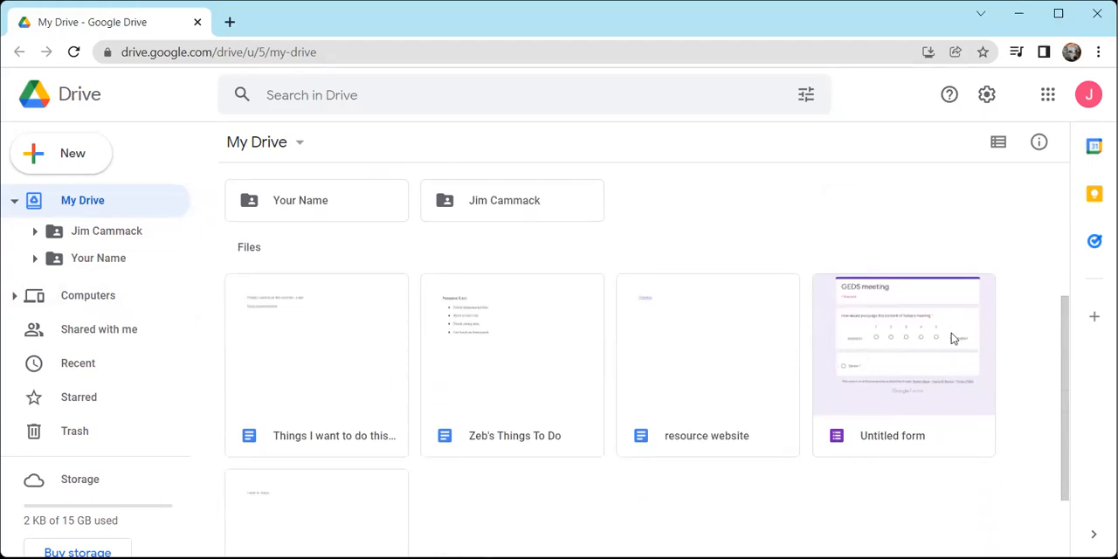
{"action": "mouse_move", "coordinate": [997, 141]}
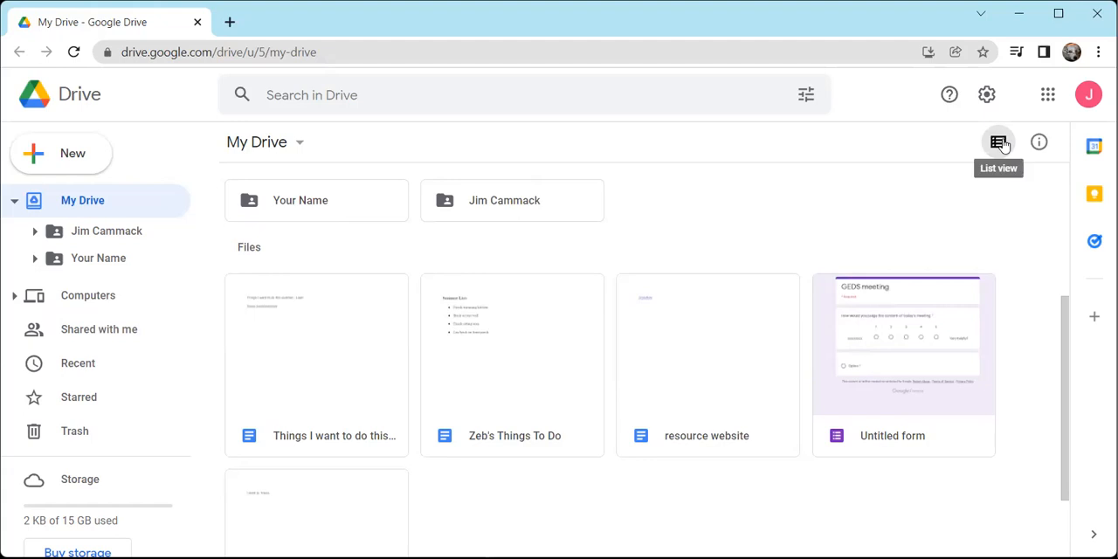
{"action": "mouse_move", "coordinate": [999, 143]}
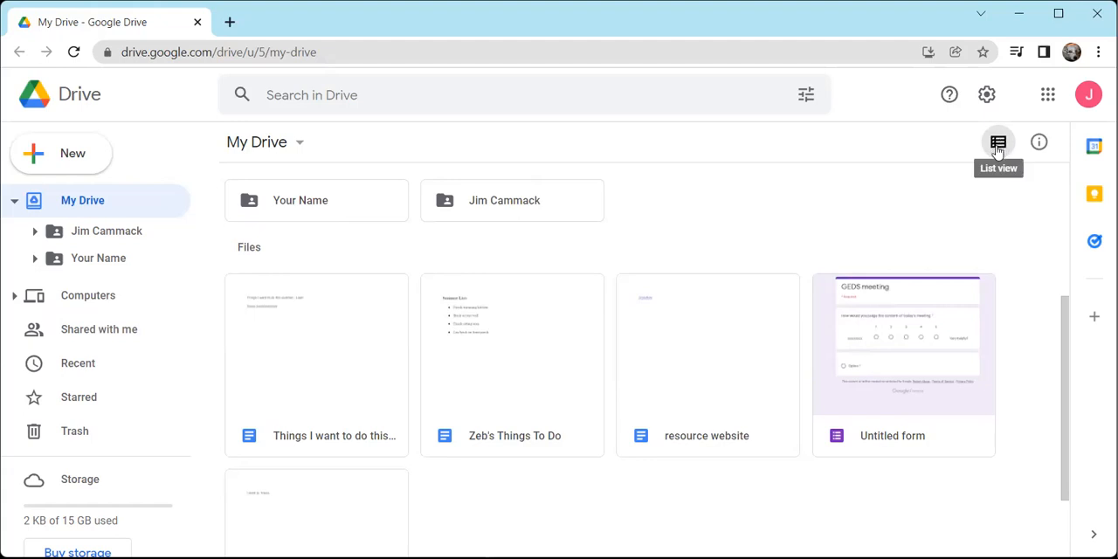
Step: Flip My Drive between tiles and rows, ending on the detailed list with owner and date
{"action": "left_click", "coordinate": [999, 141]}
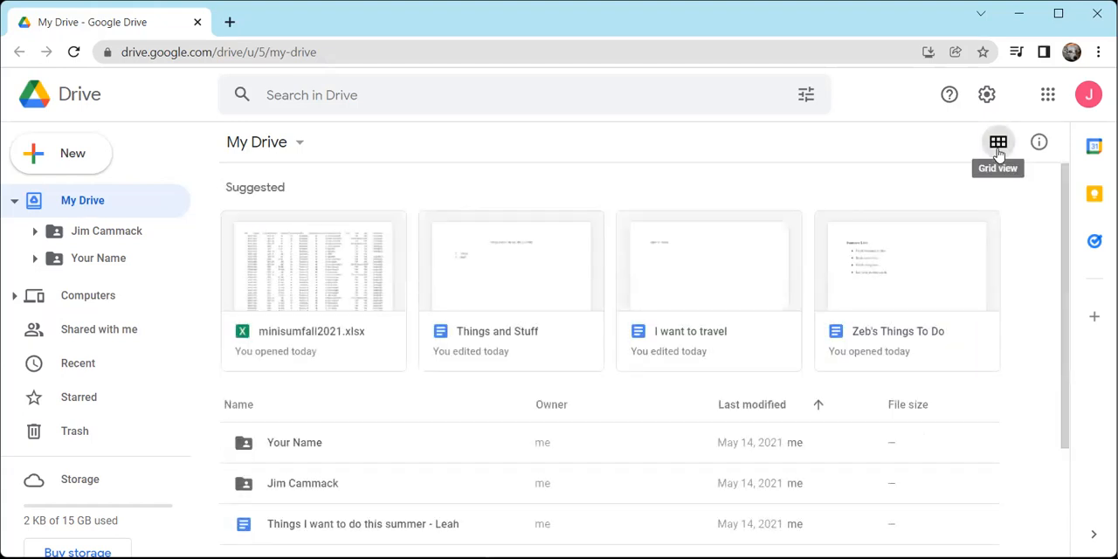
{"action": "left_click", "coordinate": [999, 142]}
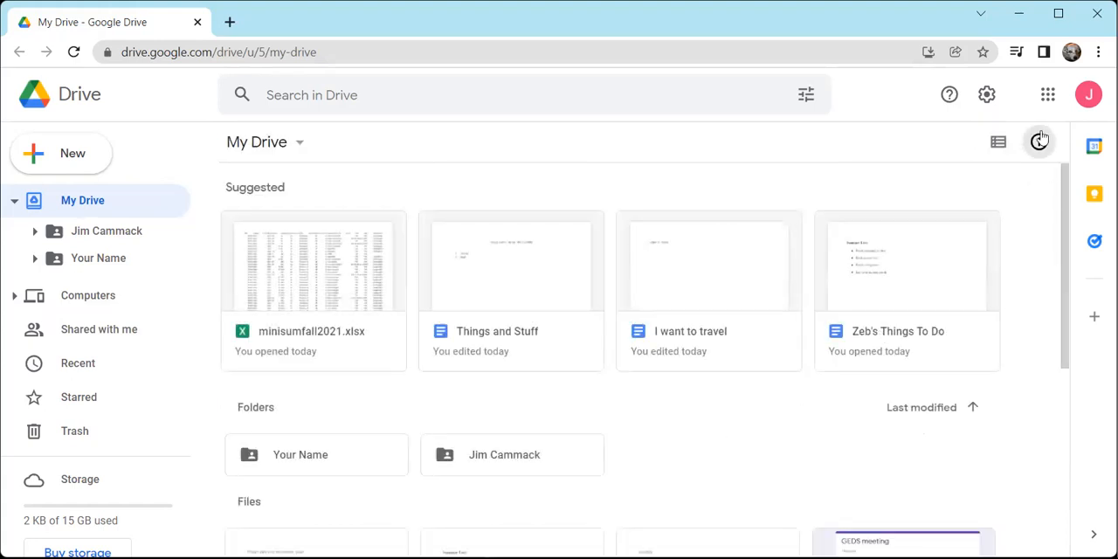
{"action": "mouse_move", "coordinate": [997, 142]}
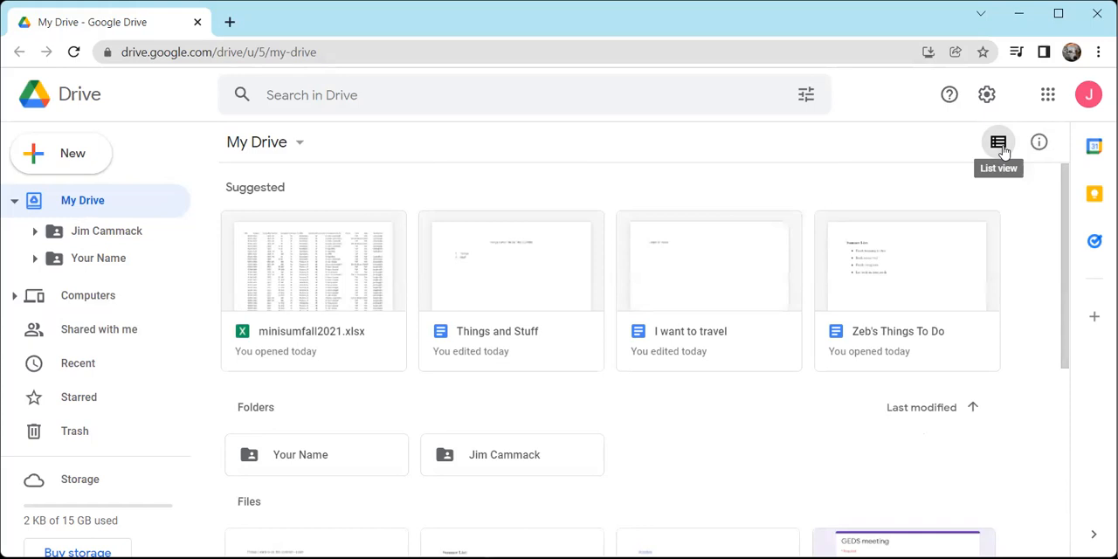
{"action": "left_click", "coordinate": [999, 141]}
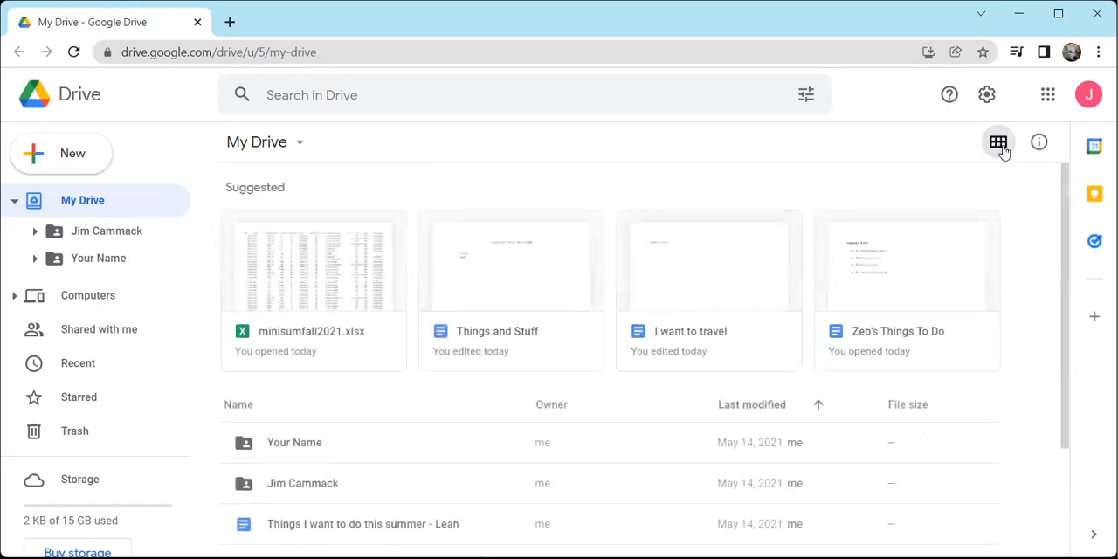
{"action": "mouse_move", "coordinate": [999, 141]}
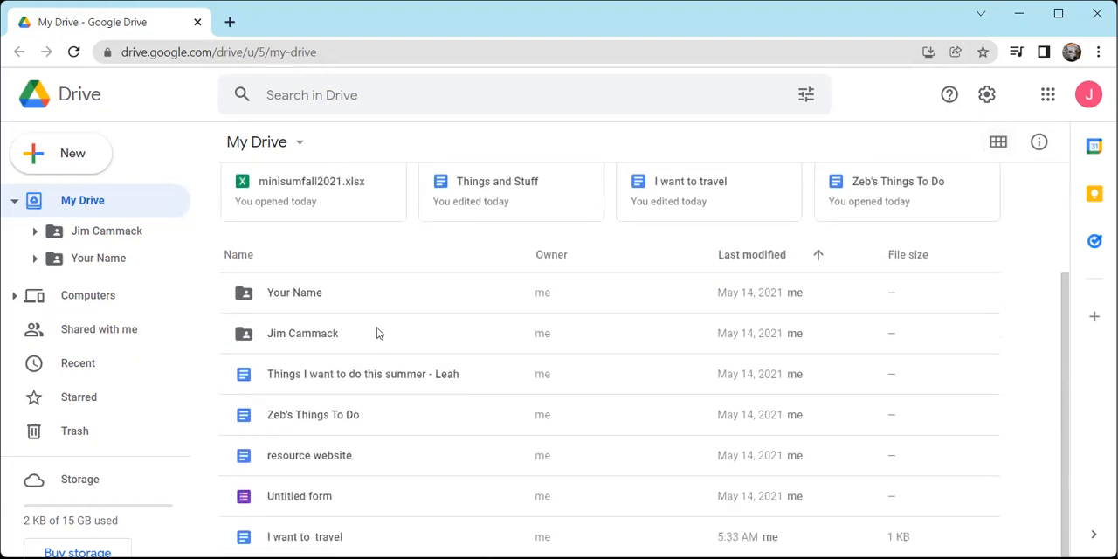
{"action": "mouse_move", "coordinate": [335, 367]}
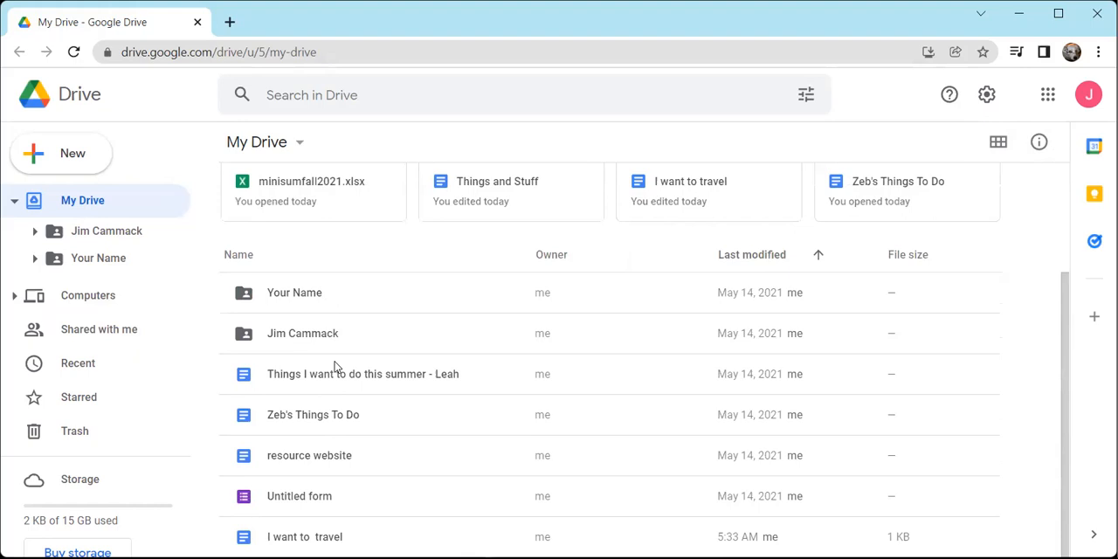
{"action": "mouse_move", "coordinate": [339, 466]}
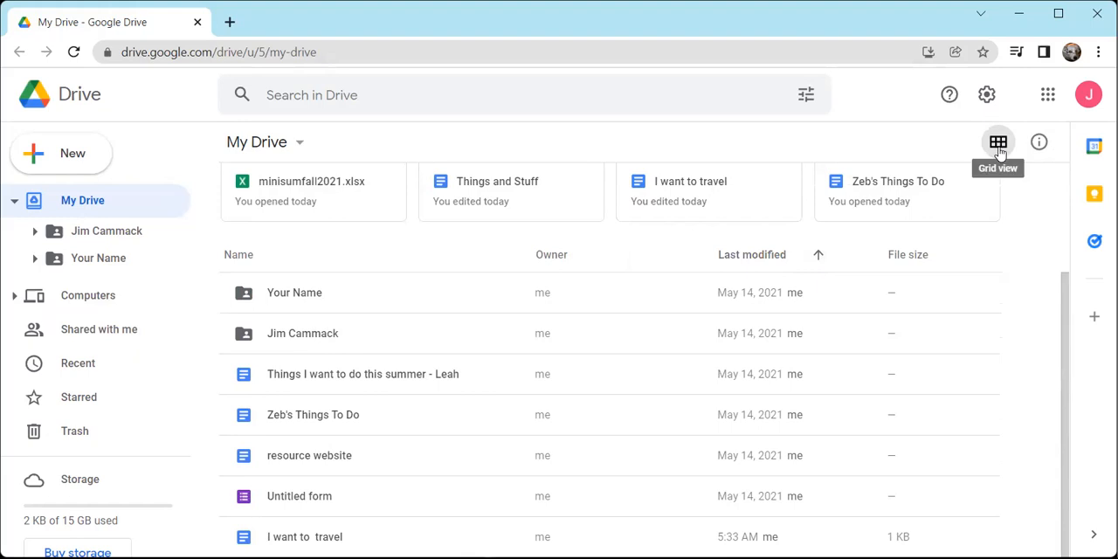
{"action": "left_click", "coordinate": [997, 142]}
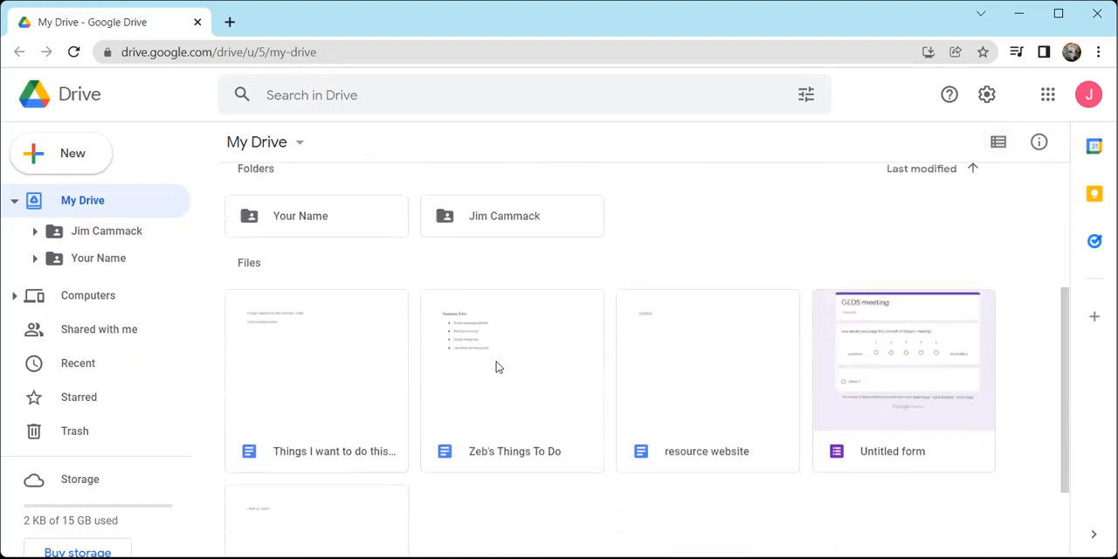
{"action": "scroll", "scroll_direction": "down", "scroll_amount": 3}
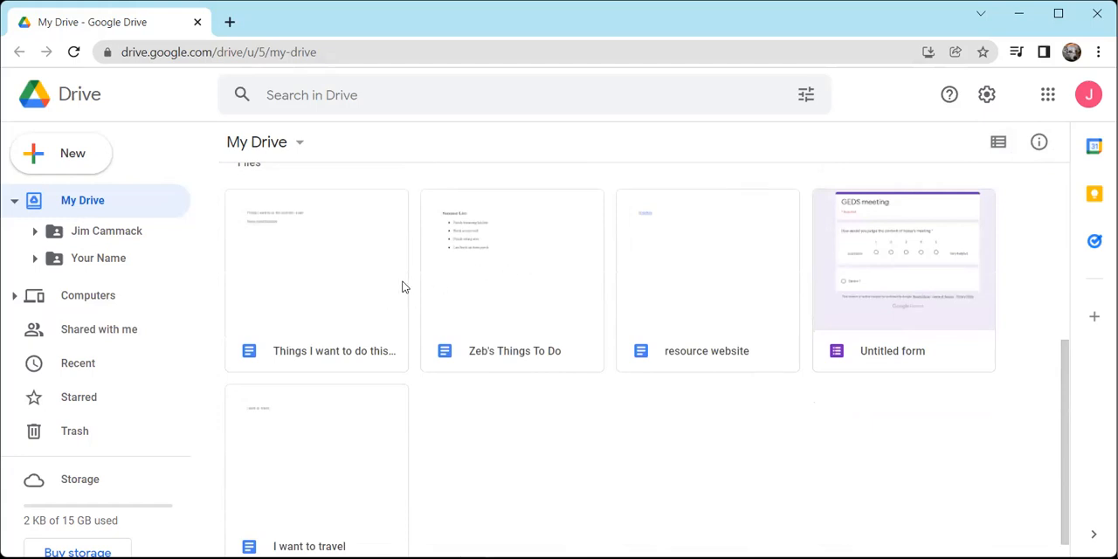
{"action": "mouse_move", "coordinate": [521, 290]}
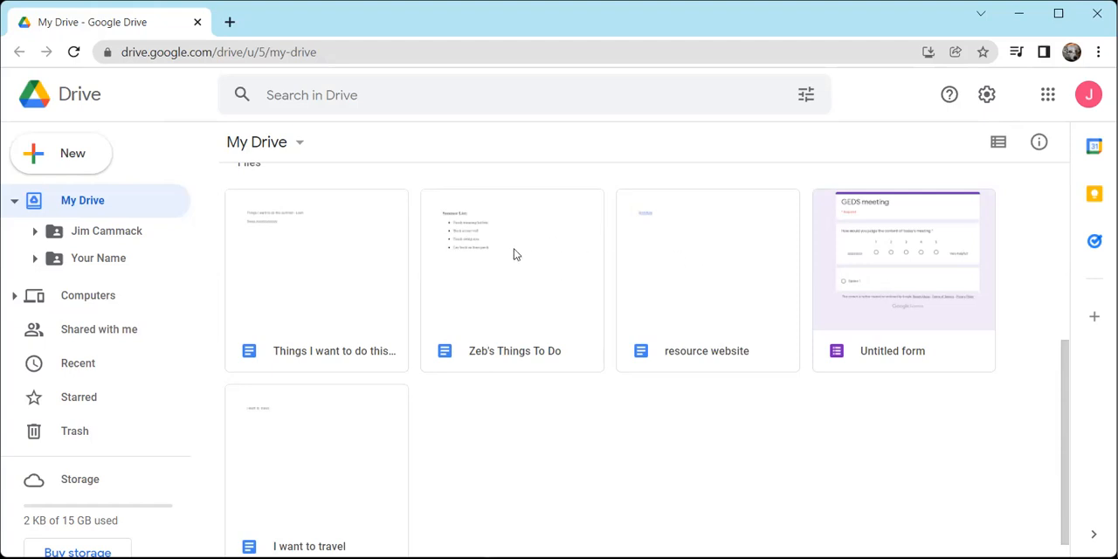
{"action": "mouse_move", "coordinate": [940, 185]}
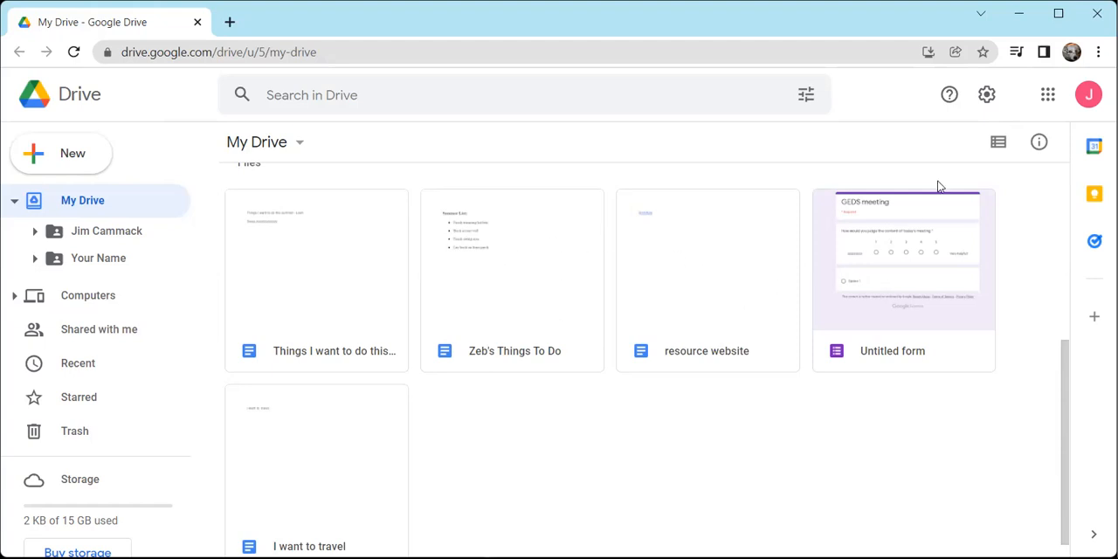
{"action": "left_click", "coordinate": [998, 141]}
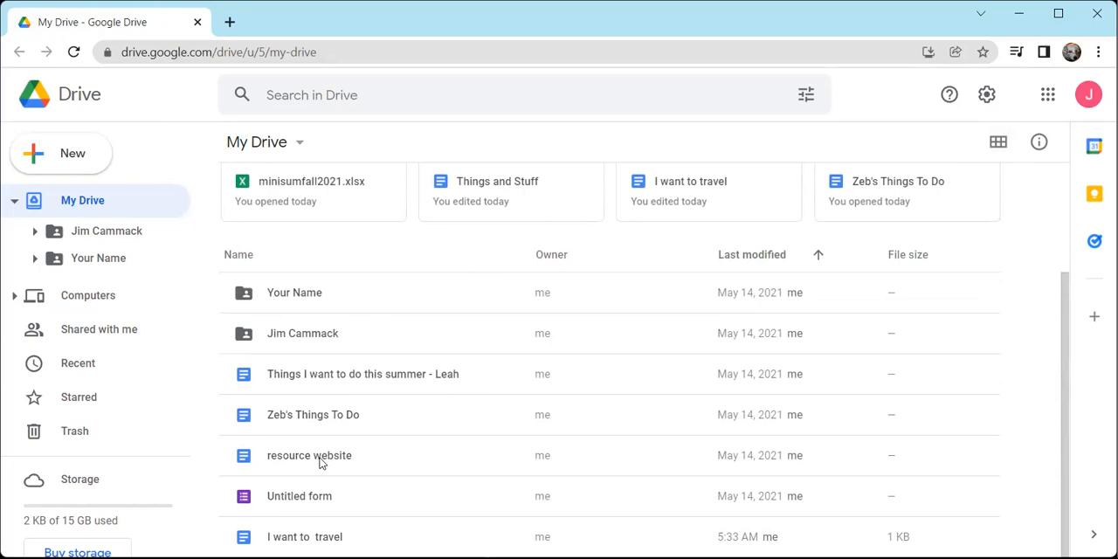
{"action": "mouse_move", "coordinate": [528, 476]}
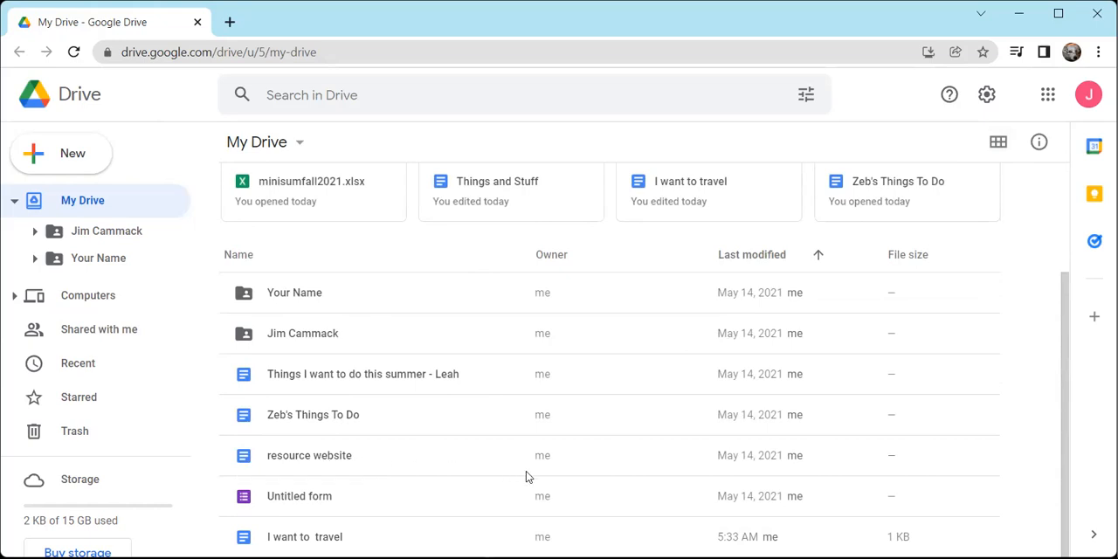
{"action": "mouse_move", "coordinate": [717, 461]}
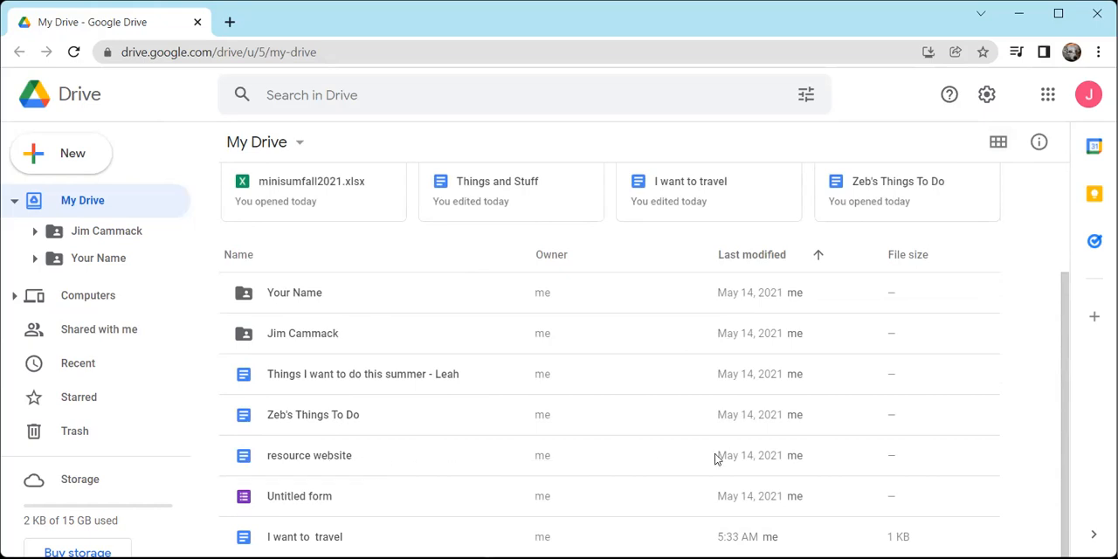
{"action": "mouse_move", "coordinate": [778, 457]}
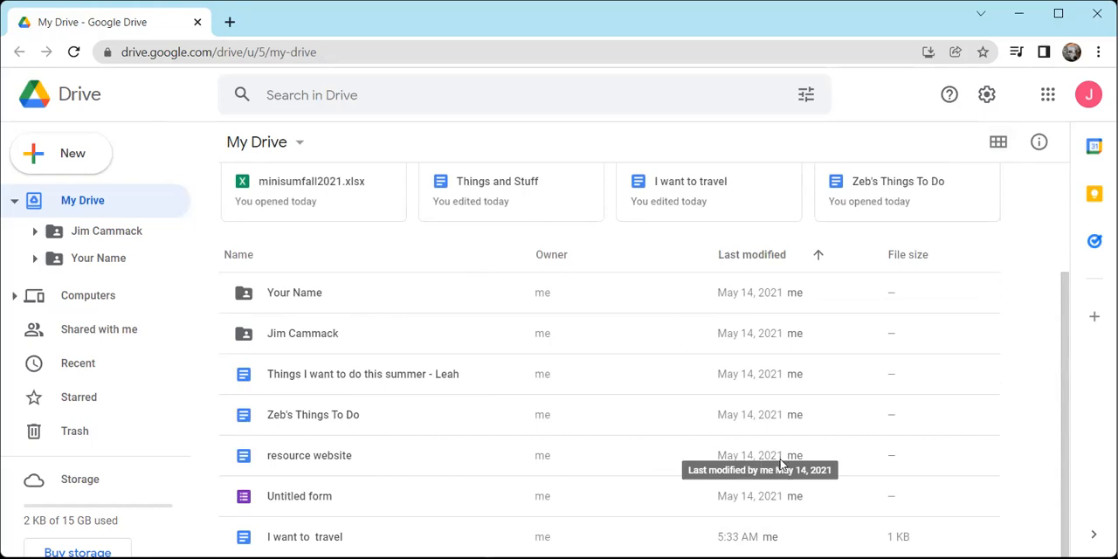
{"action": "mouse_move", "coordinate": [921, 262]}
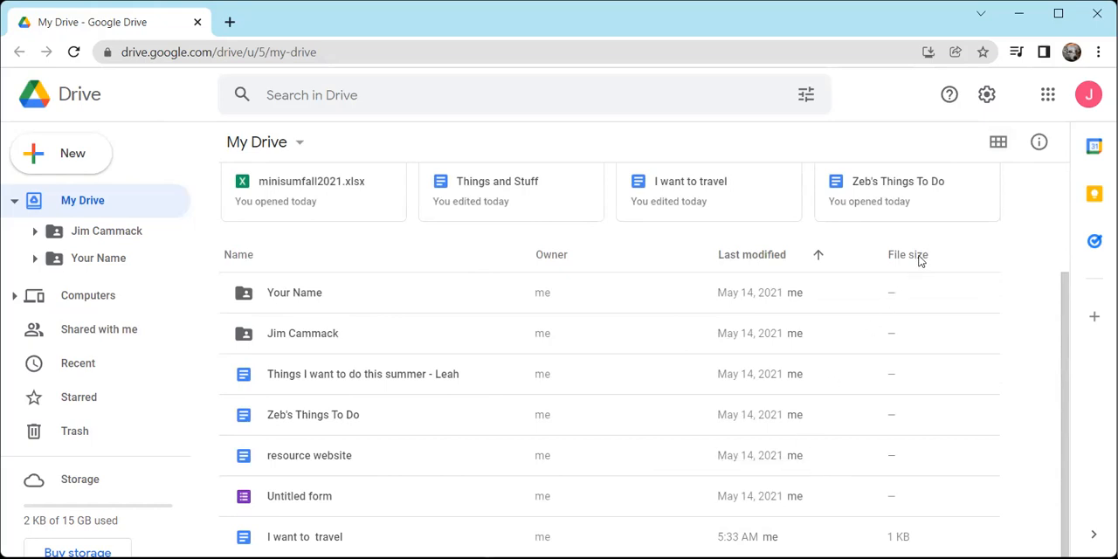
{"action": "mouse_move", "coordinate": [248, 255]}
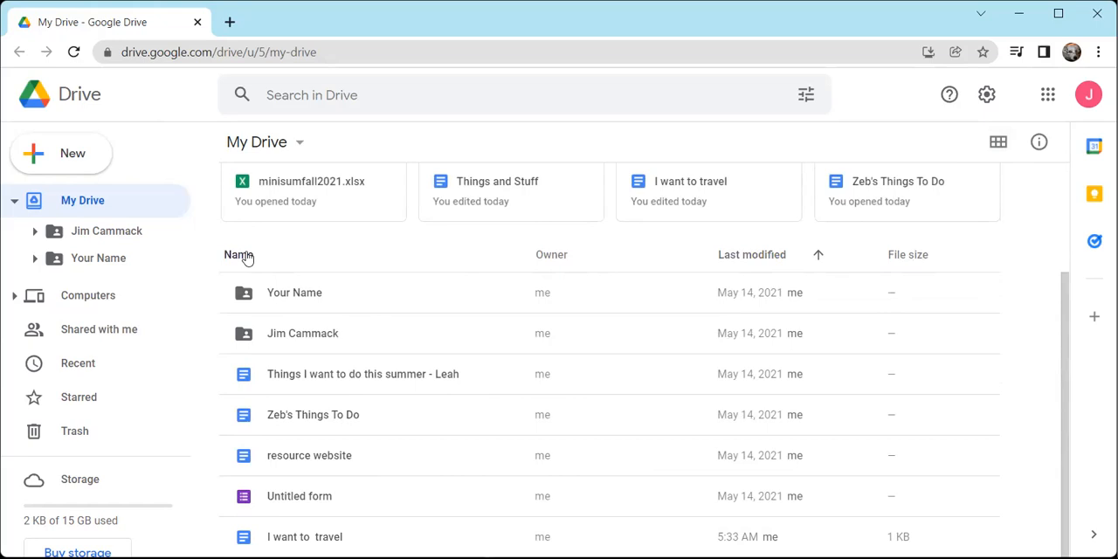
{"action": "mouse_move", "coordinate": [334, 521]}
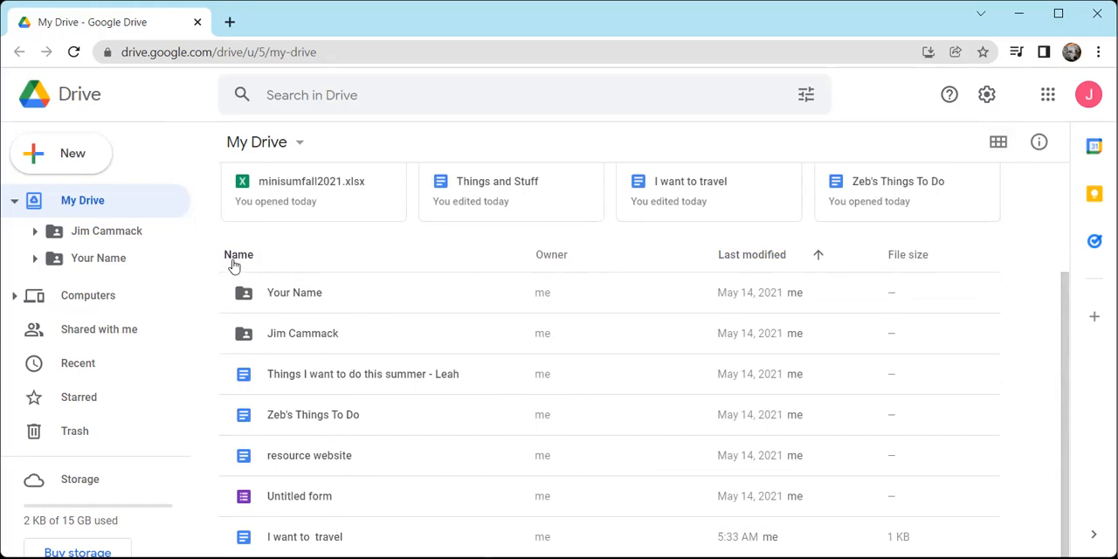
Step: Sort My Drive by name and flip the name order between ascending and descending
{"action": "left_click", "coordinate": [237, 255]}
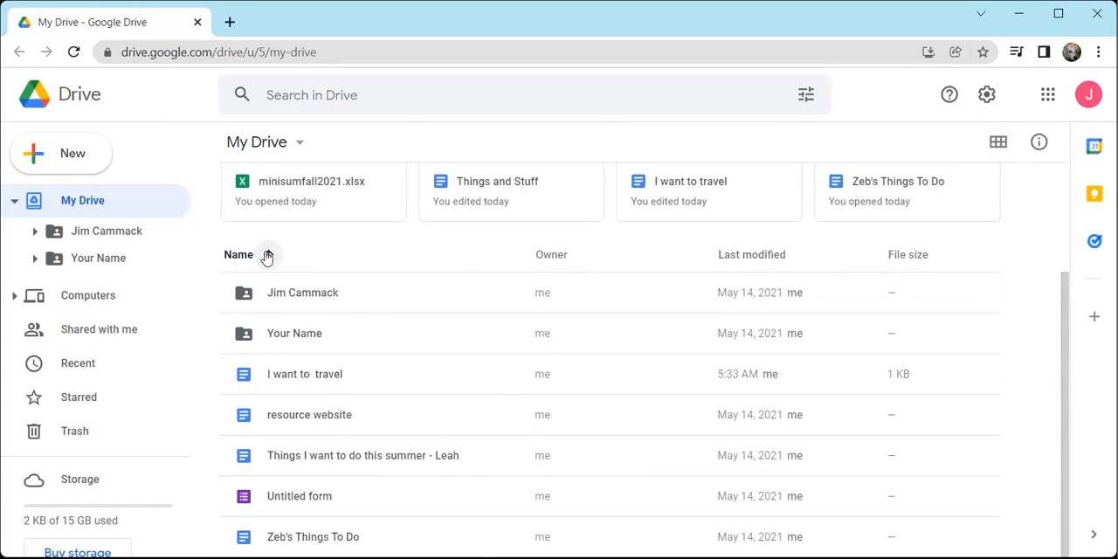
{"action": "mouse_move", "coordinate": [269, 255]}
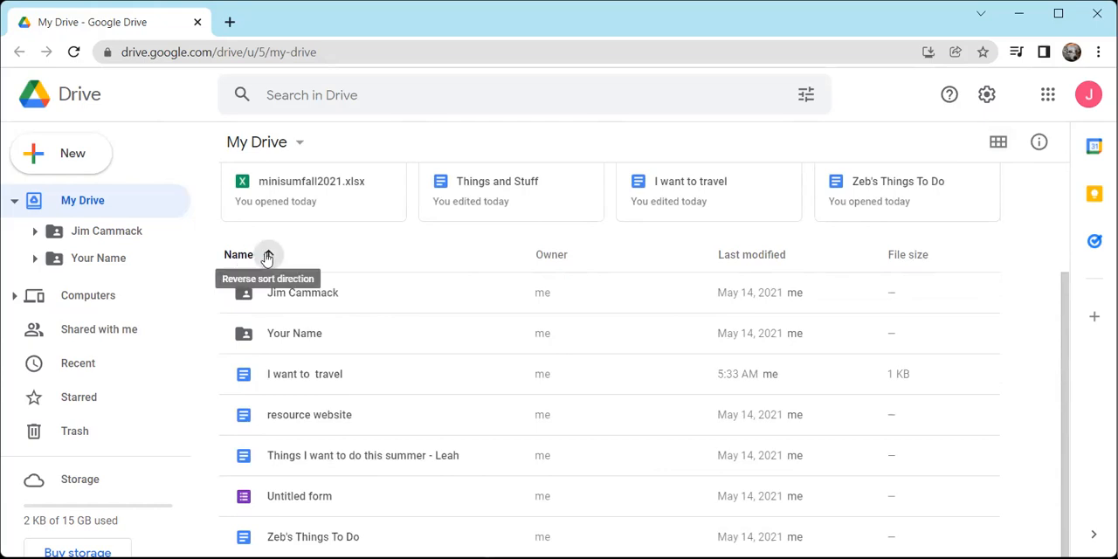
{"action": "left_click", "coordinate": [269, 255]}
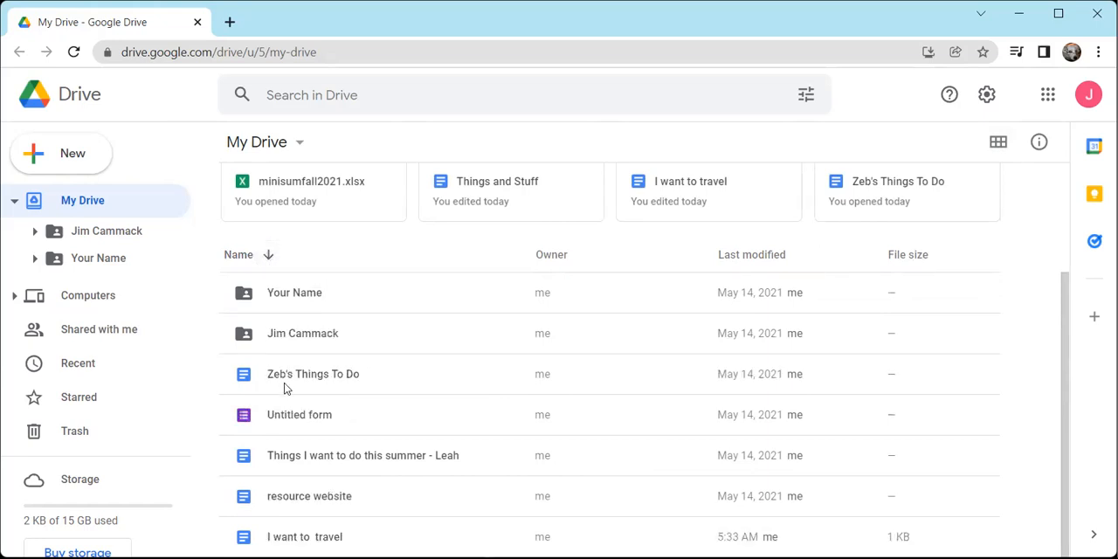
{"action": "mouse_move", "coordinate": [269, 485]}
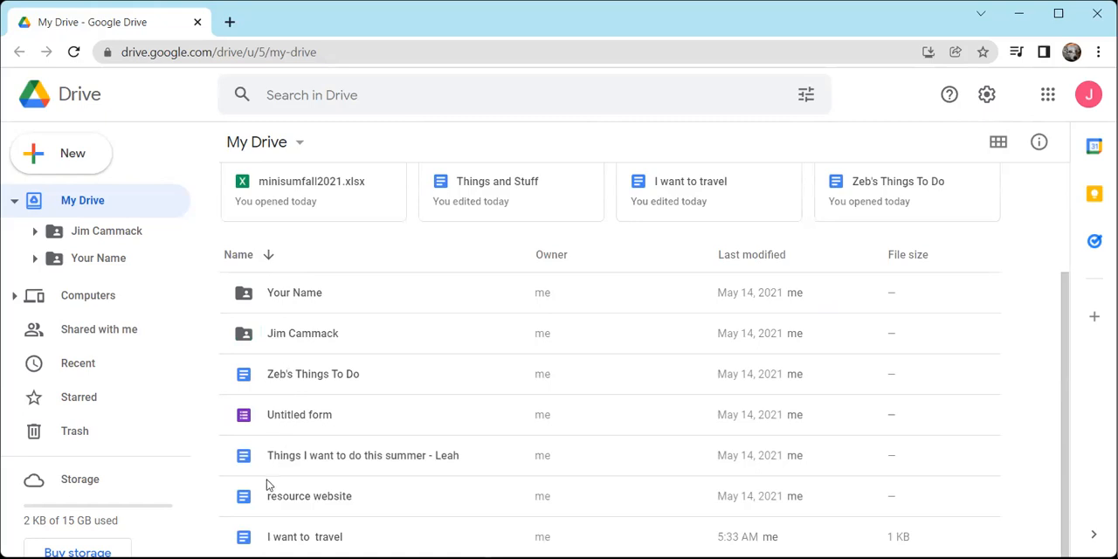
{"action": "left_click", "coordinate": [269, 255]}
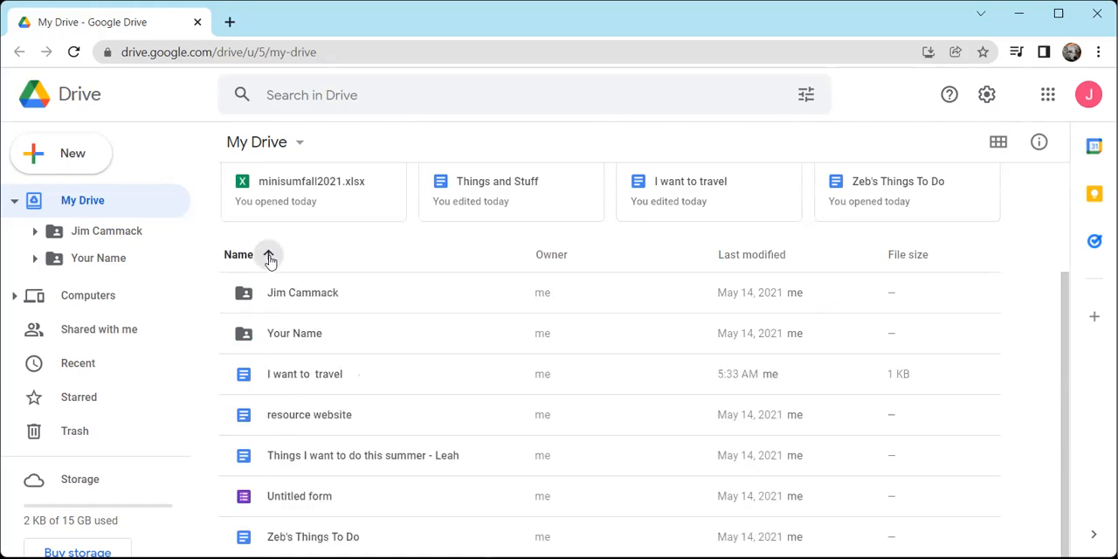
{"action": "left_click", "coordinate": [269, 255]}
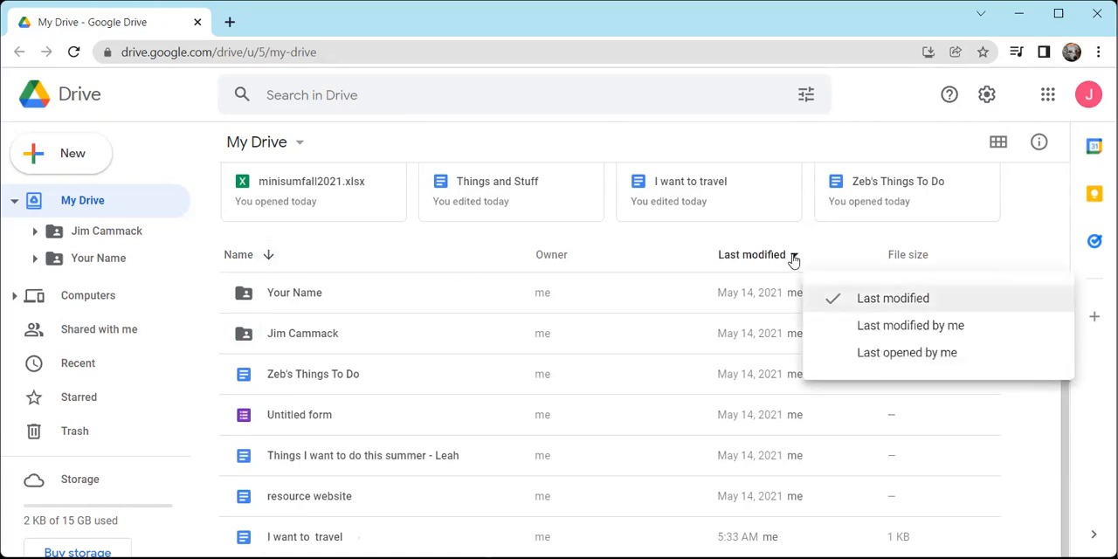
{"action": "mouse_move", "coordinate": [909, 370]}
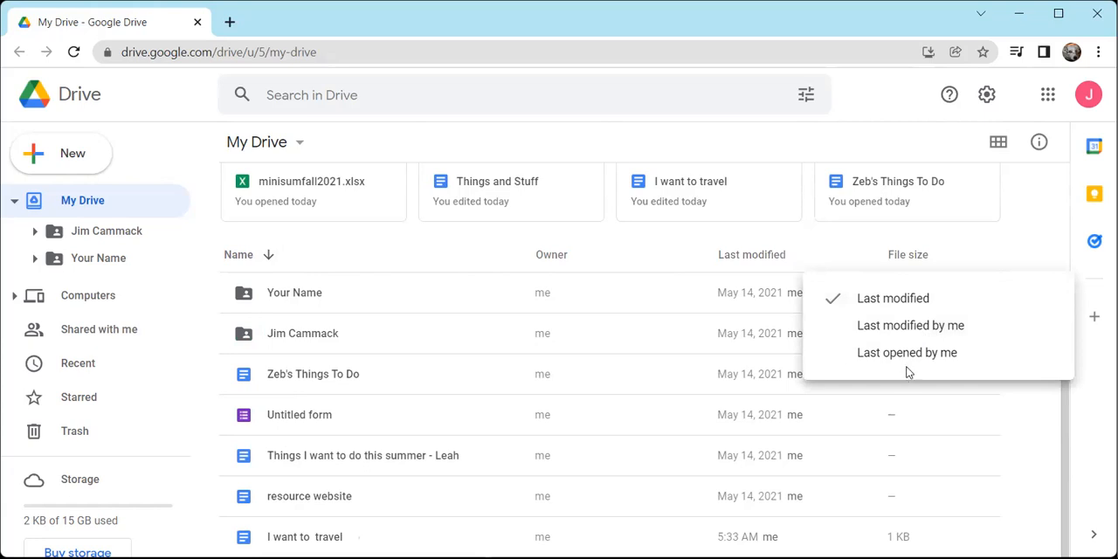
Step: Sort by last-modified date reversed, so I want to travel comes last
{"action": "left_click", "coordinate": [894, 297]}
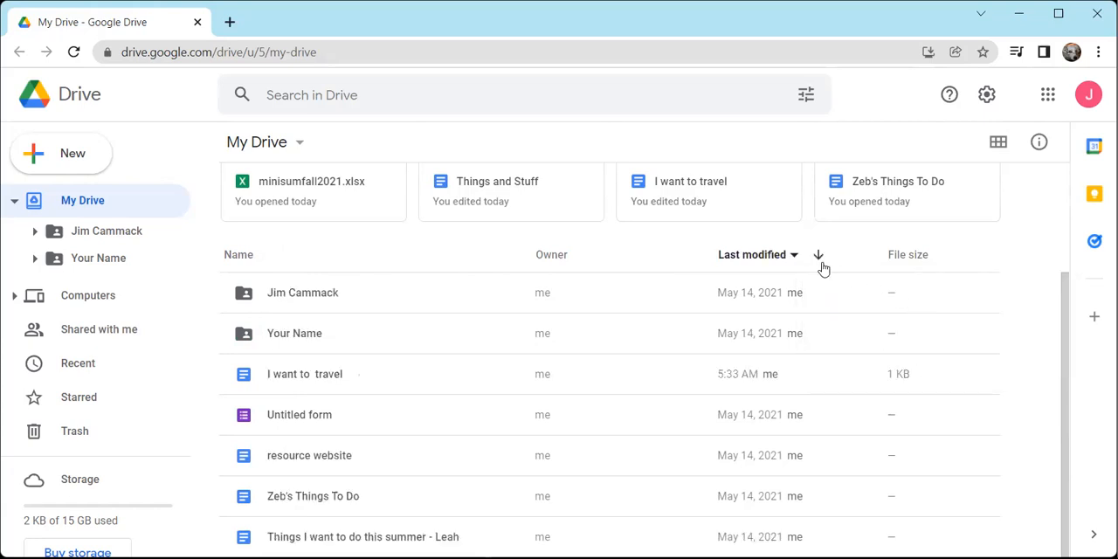
{"action": "mouse_move", "coordinate": [817, 258]}
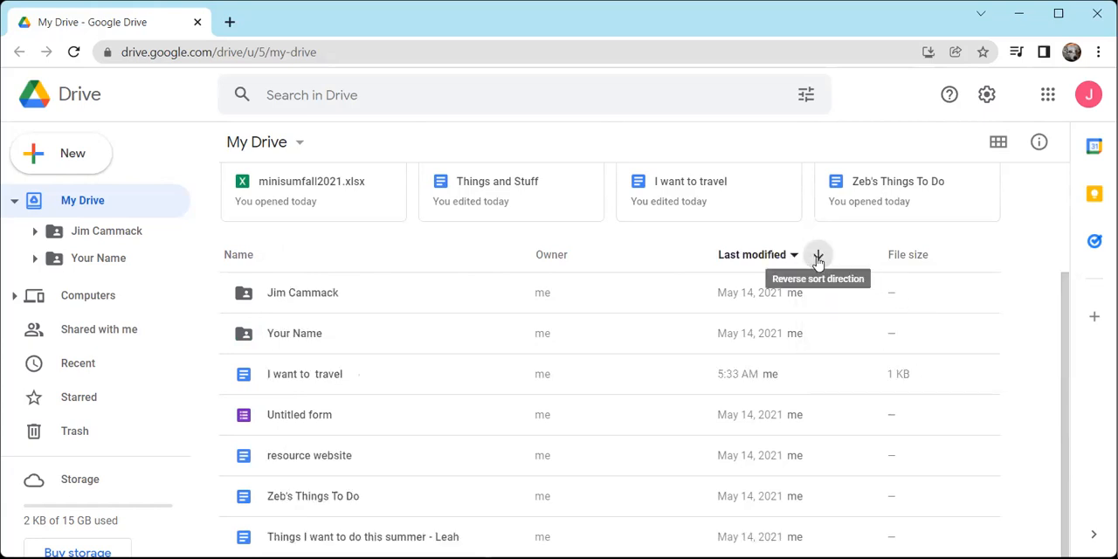
{"action": "mouse_move", "coordinate": [818, 260]}
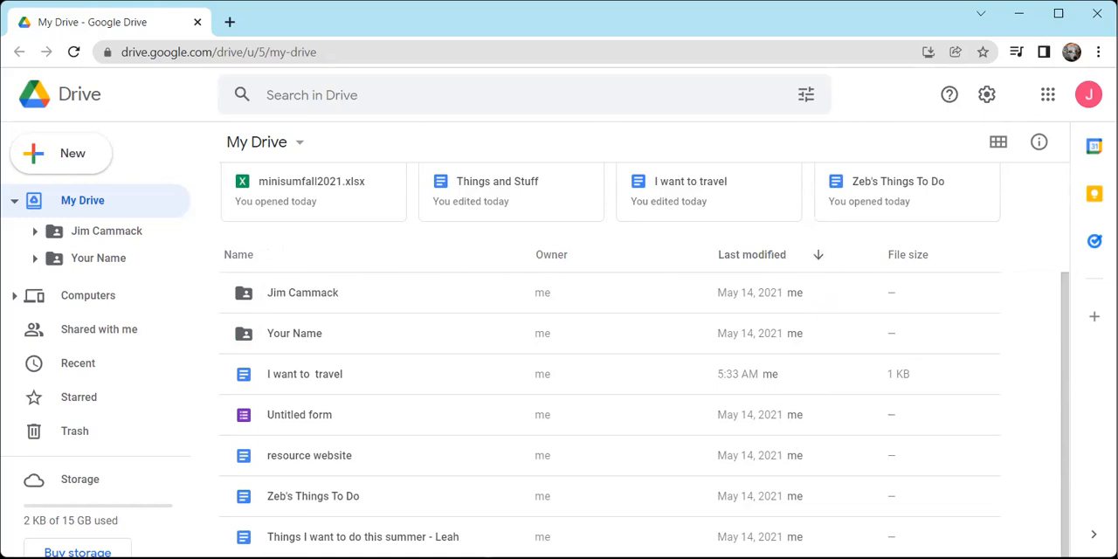
{"action": "left_click", "coordinate": [818, 255]}
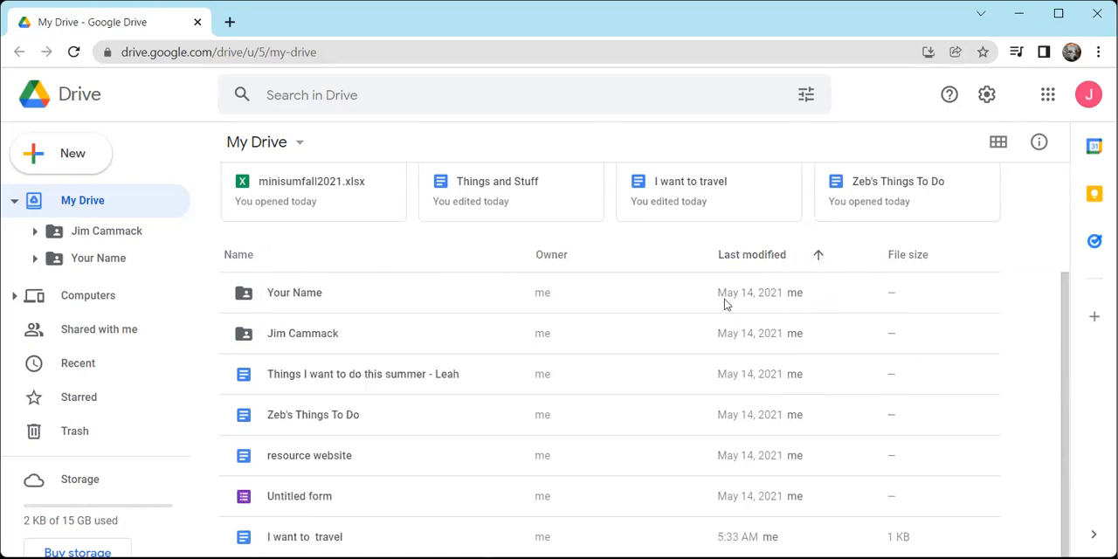
{"action": "mouse_move", "coordinate": [776, 463]}
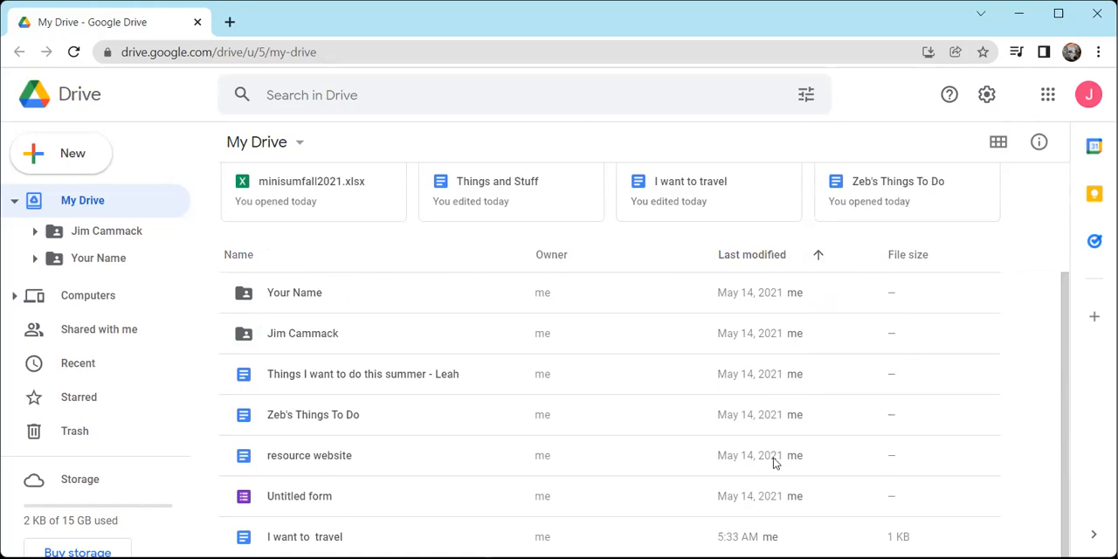
{"action": "mouse_move", "coordinate": [79, 210]}
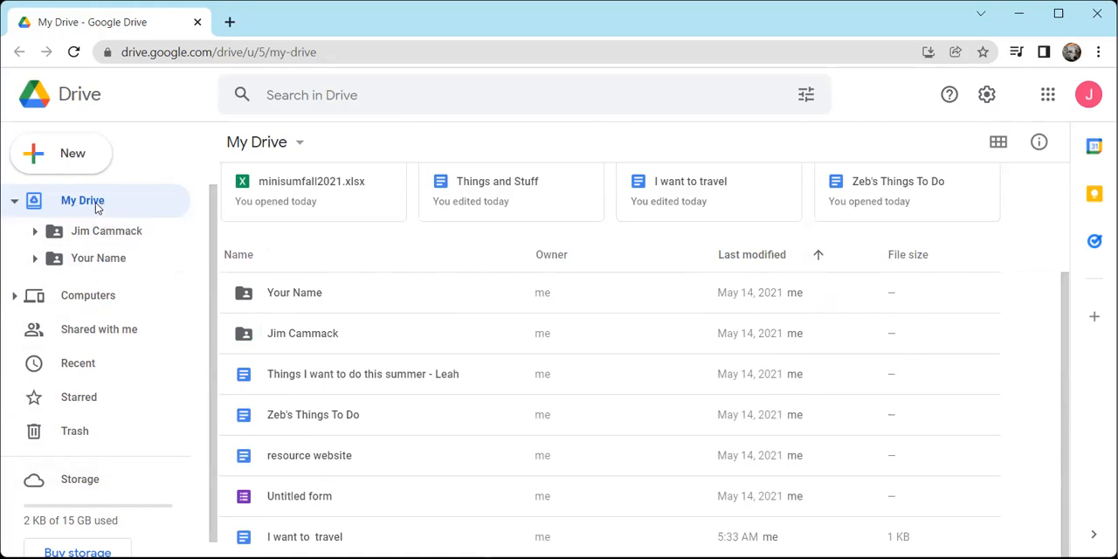
{"action": "mouse_move", "coordinate": [524, 276]}
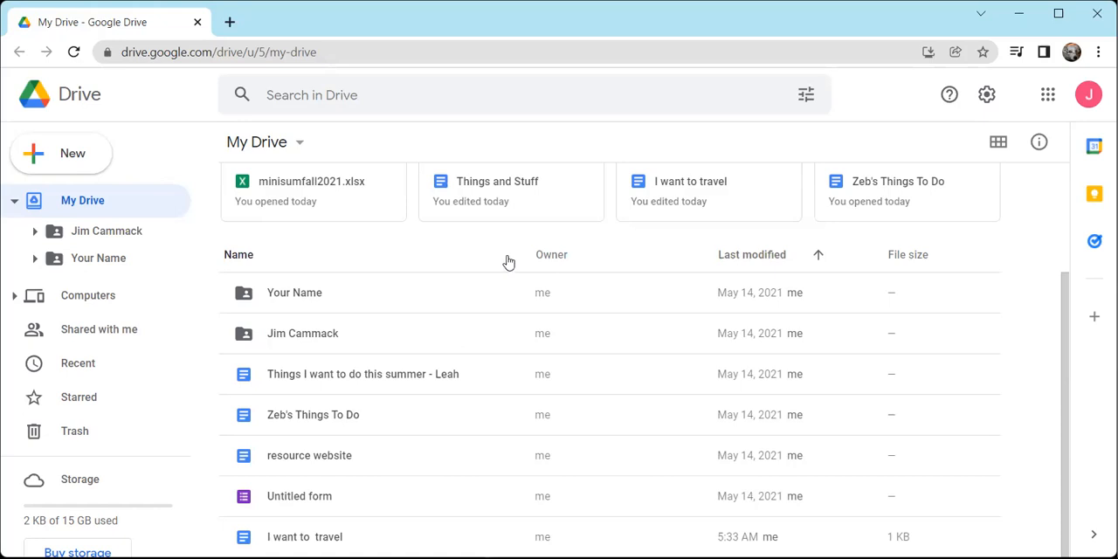
{"action": "mouse_move", "coordinate": [74, 300]}
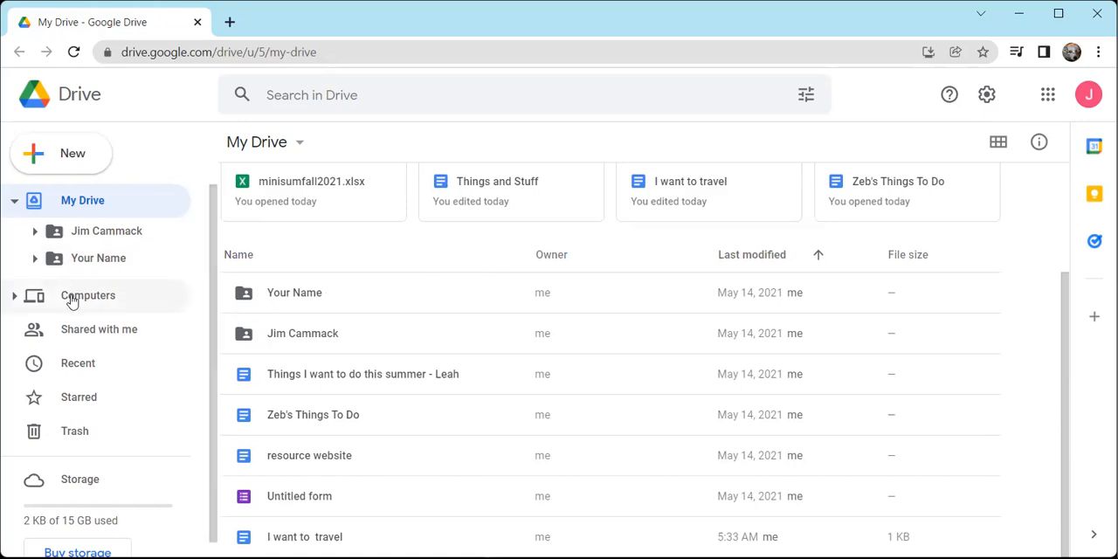
{"action": "mouse_move", "coordinate": [101, 300]}
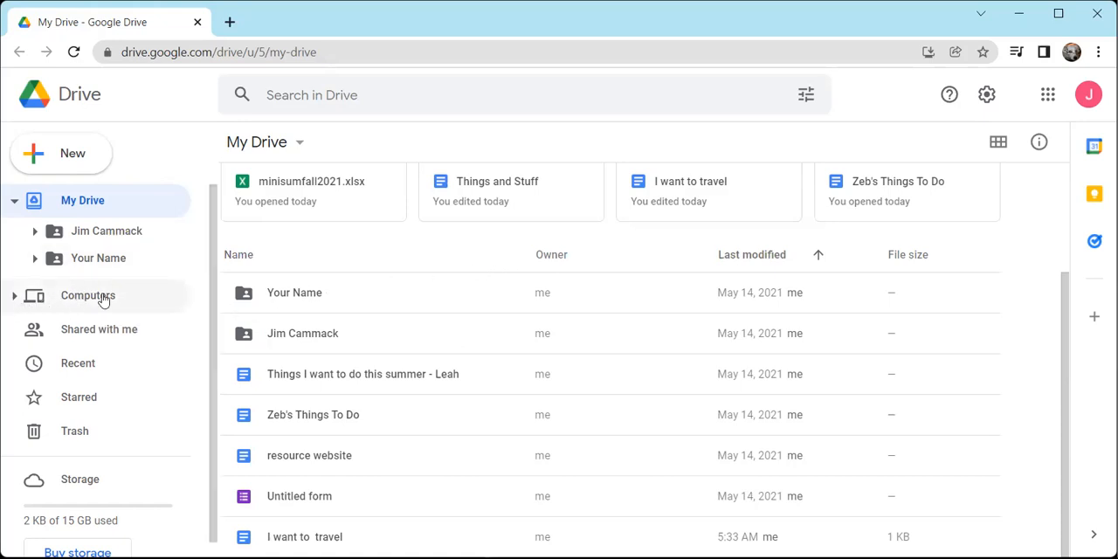
Step: Show the Computers section, which reports no folders syncing with Drive
{"action": "left_click", "coordinate": [87, 296]}
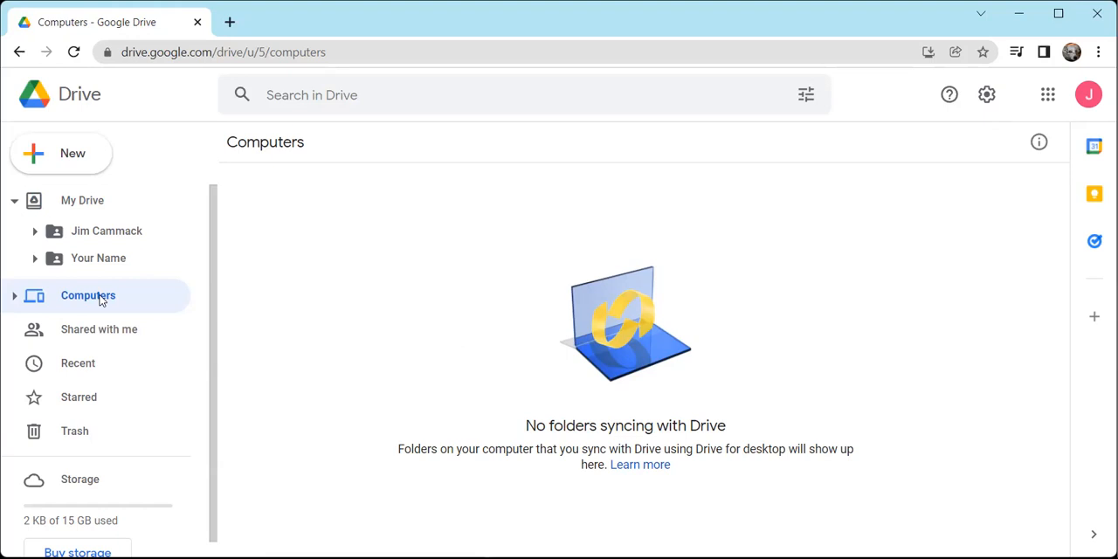
{"action": "mouse_move", "coordinate": [68, 288]}
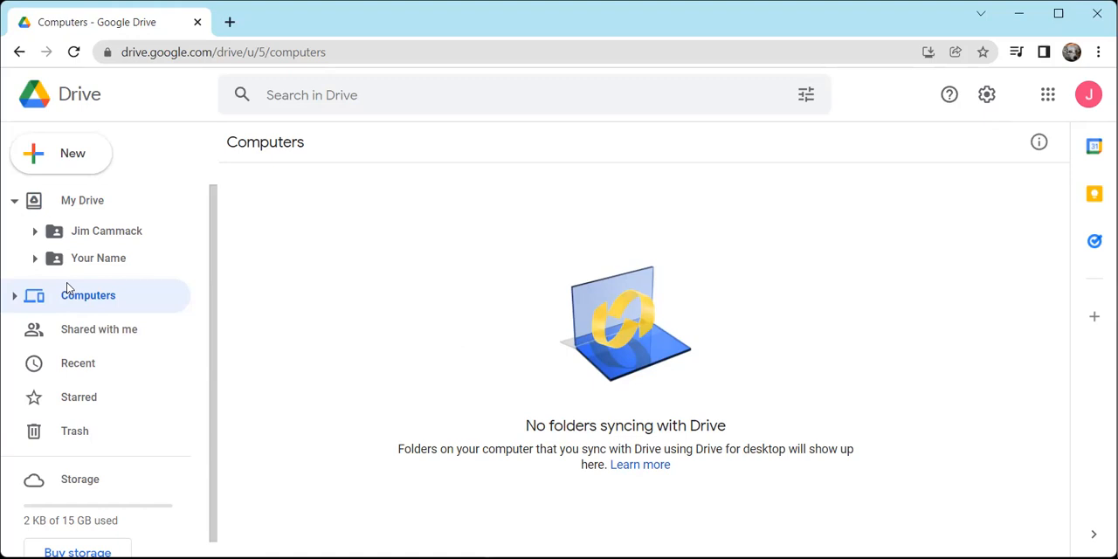
{"action": "mouse_move", "coordinate": [117, 328]}
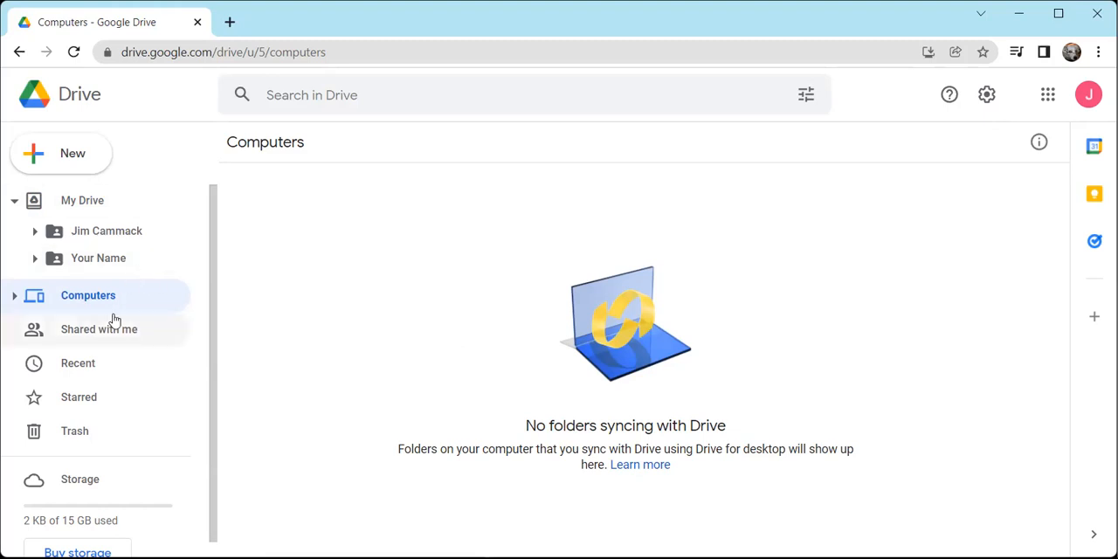
{"action": "mouse_move", "coordinate": [98, 334]}
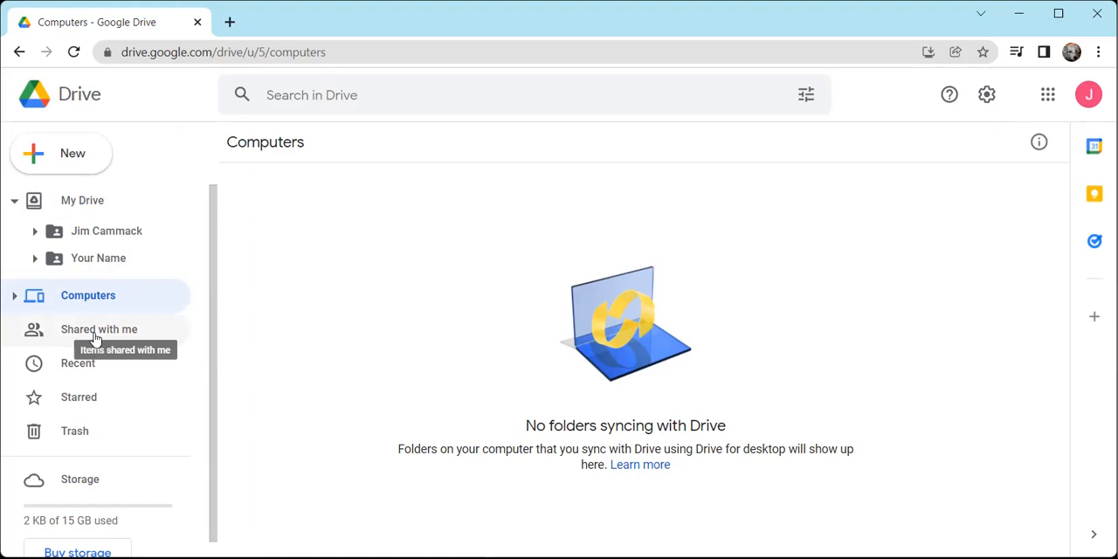
{"action": "mouse_move", "coordinate": [70, 369]}
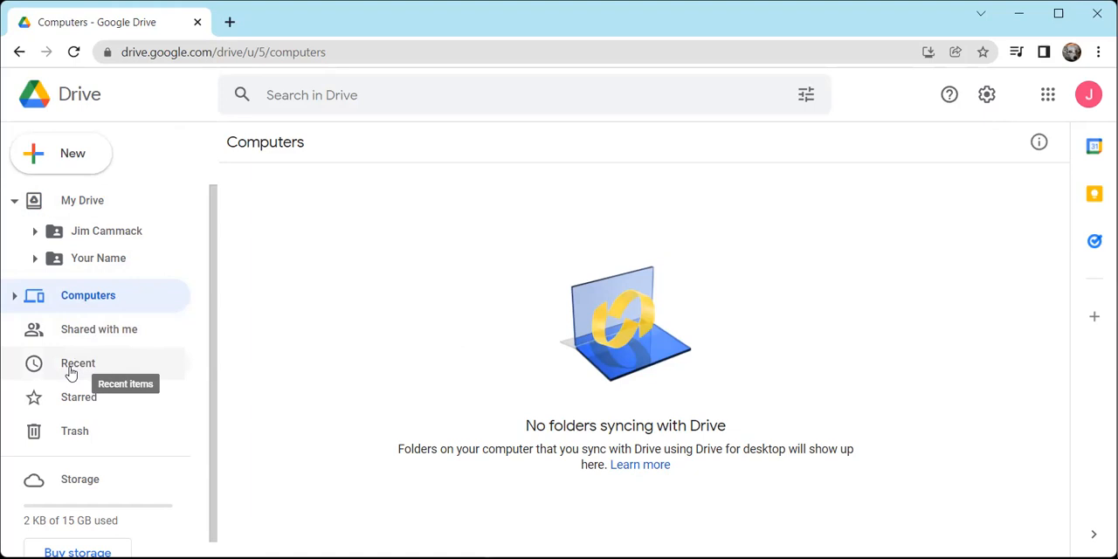
{"action": "mouse_move", "coordinate": [77, 399]}
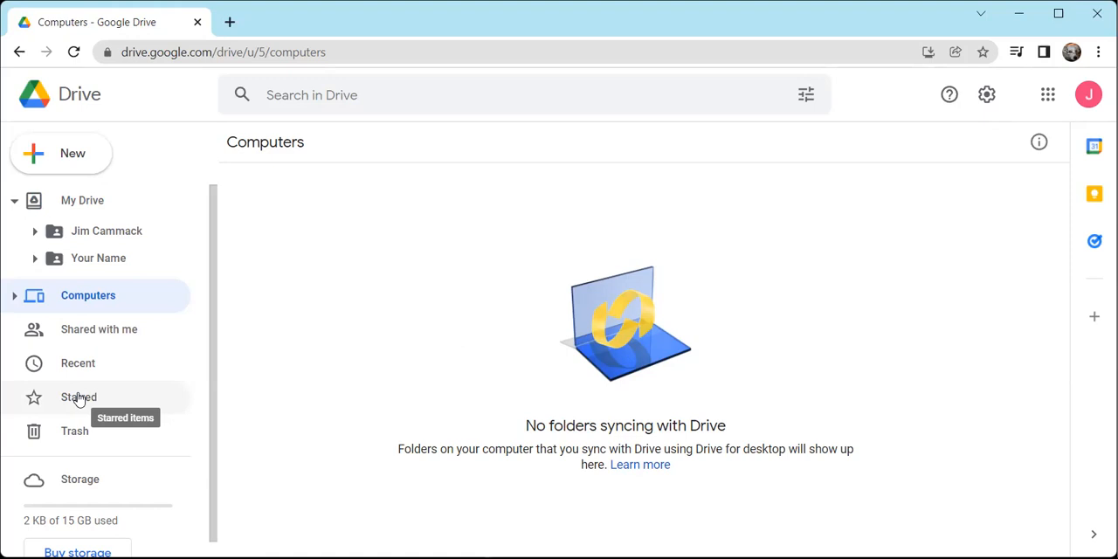
{"action": "mouse_move", "coordinate": [71, 402]}
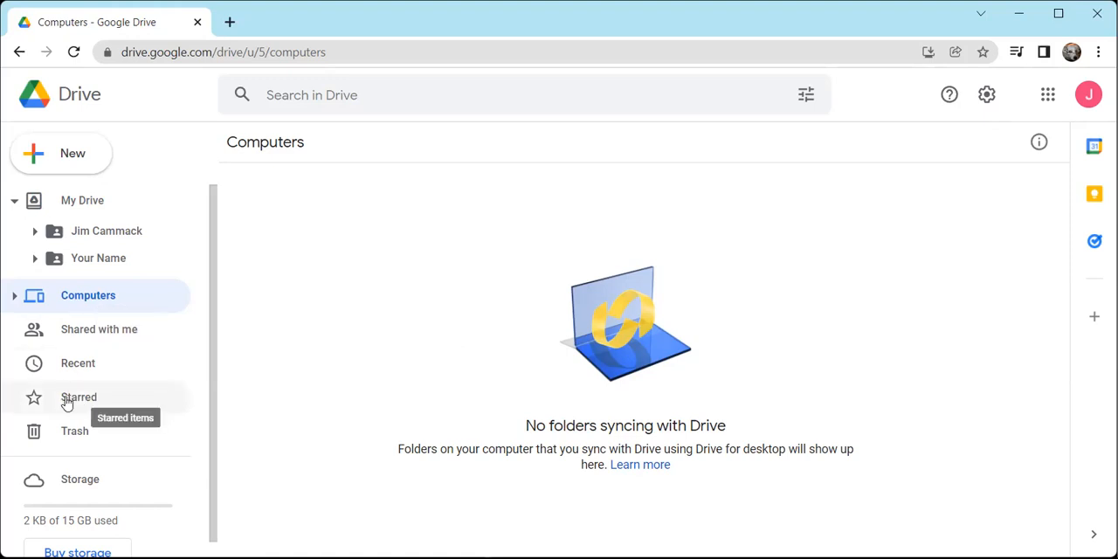
{"action": "mouse_move", "coordinate": [71, 403]}
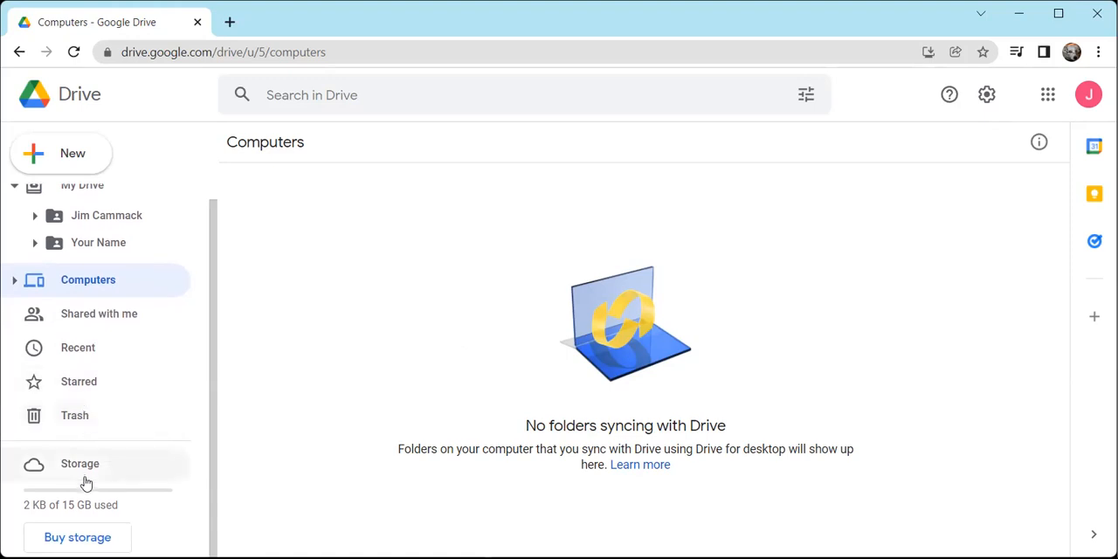
{"action": "mouse_move", "coordinate": [84, 482]}
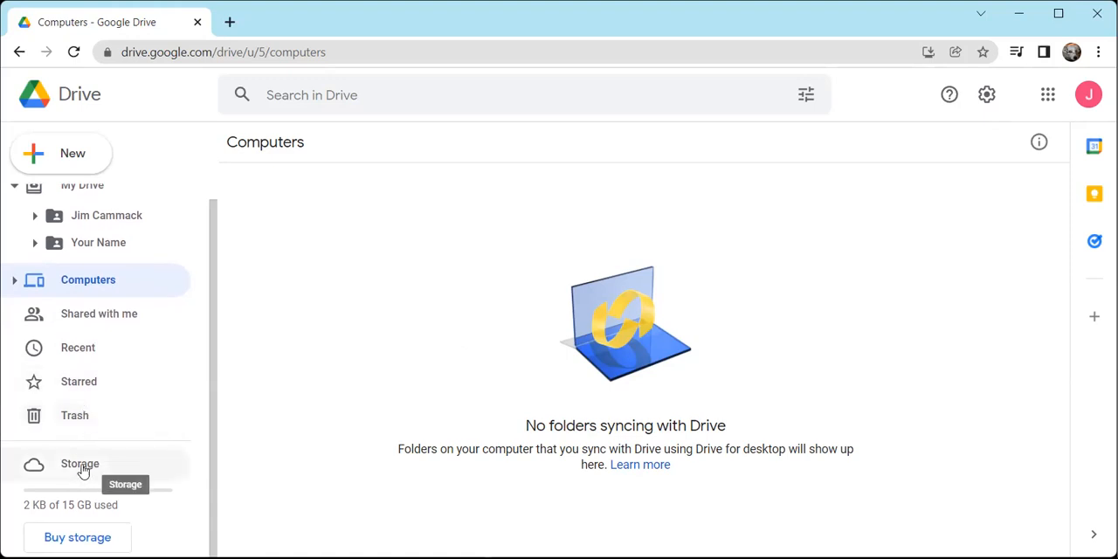
{"action": "mouse_move", "coordinate": [96, 503]}
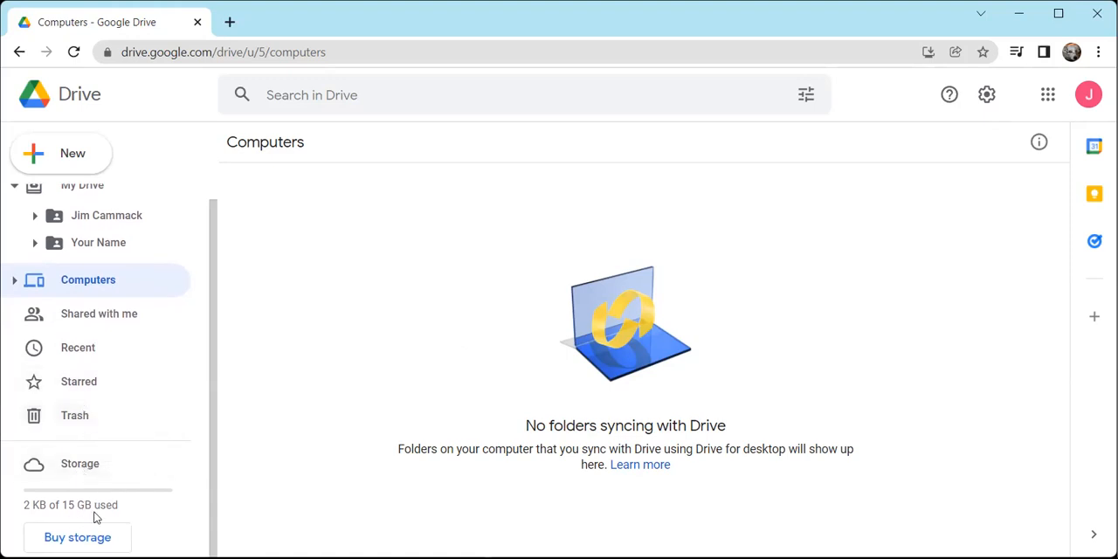
{"action": "mouse_move", "coordinate": [123, 515]}
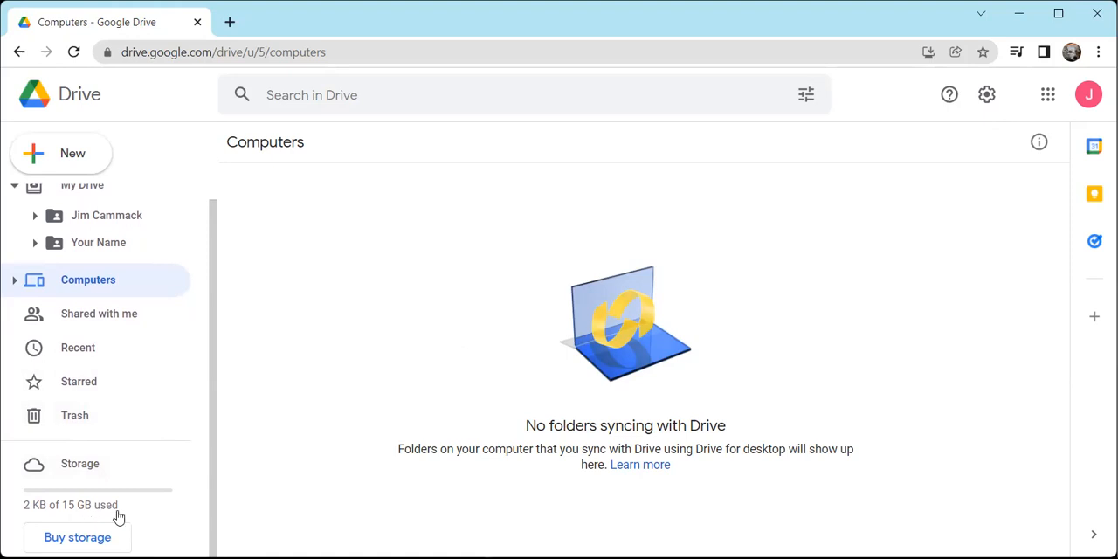
{"action": "mouse_move", "coordinate": [101, 527]}
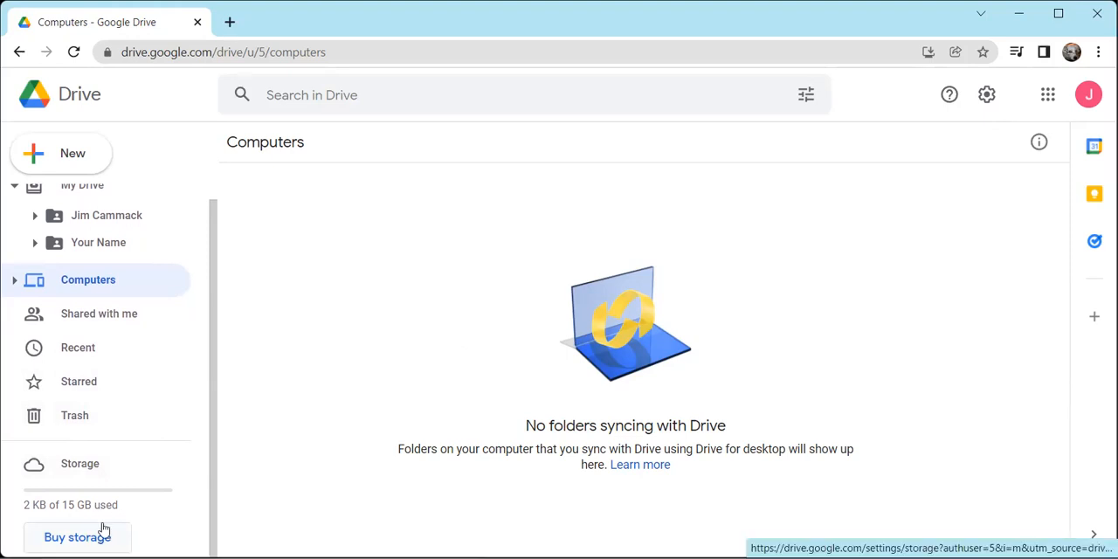
{"action": "mouse_move", "coordinate": [103, 510]}
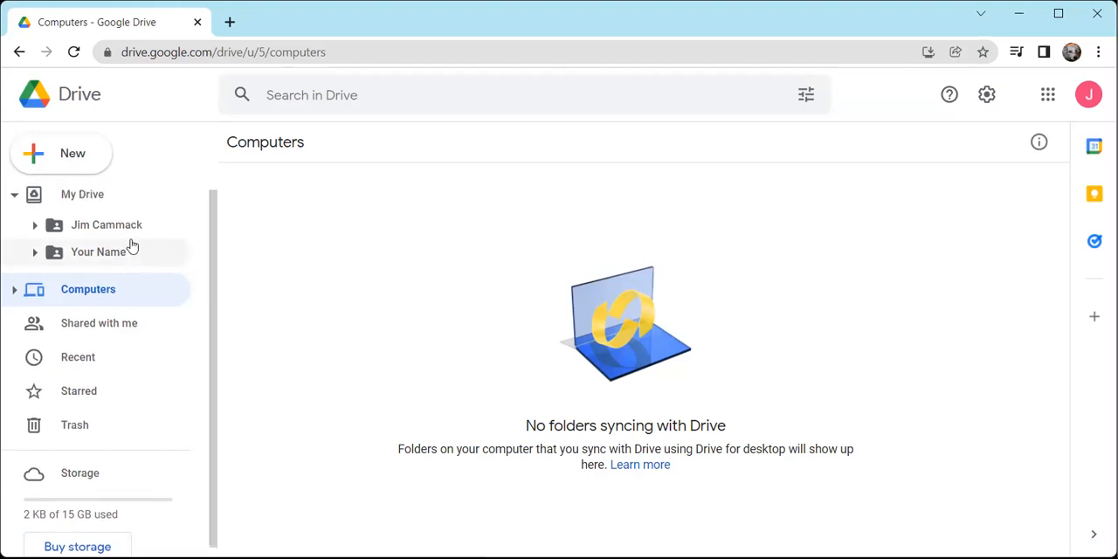
Step: Back in My Drive, view the details for I want to travel (not shared), then dismiss them
{"action": "left_click", "coordinate": [81, 193]}
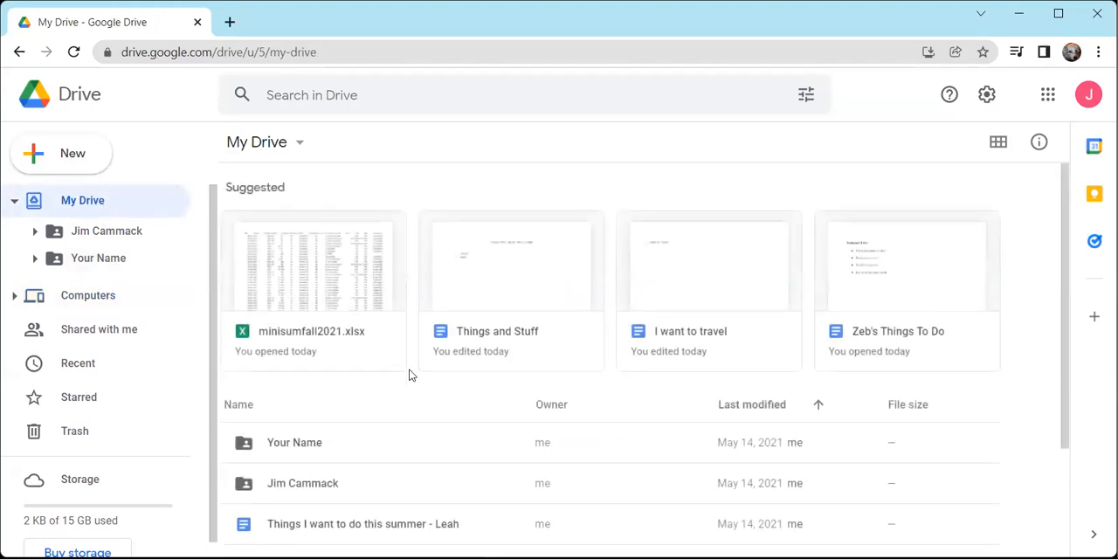
{"action": "scroll", "scroll_direction": "down", "scroll_amount": 3}
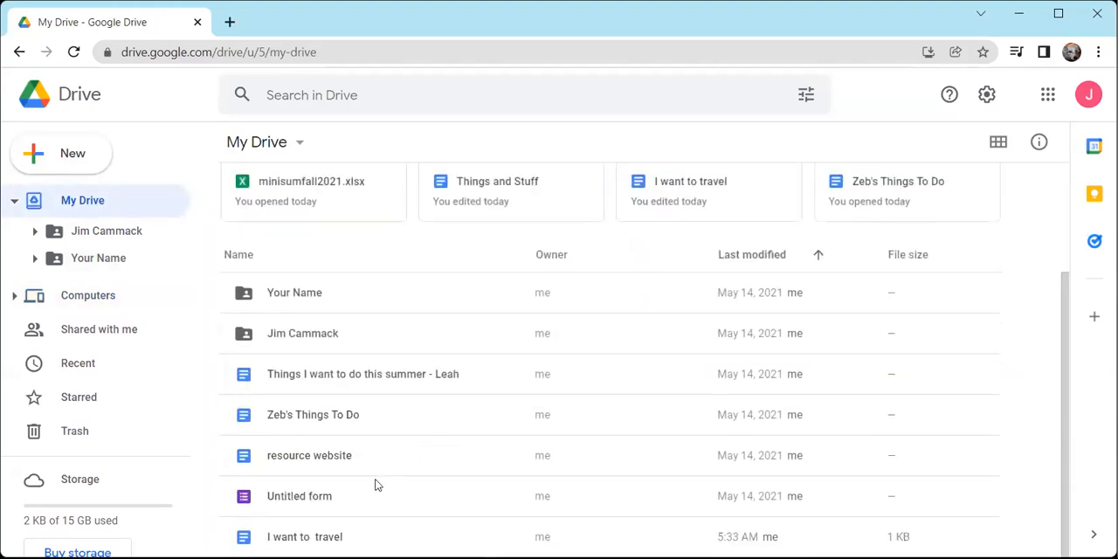
{"action": "mouse_move", "coordinate": [314, 537]}
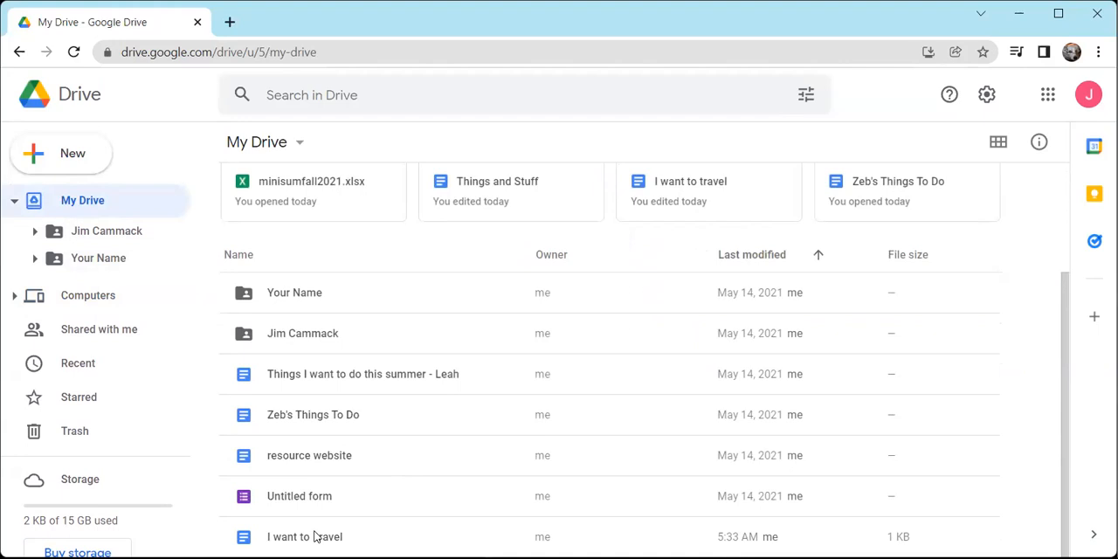
{"action": "left_click", "coordinate": [304, 537]}
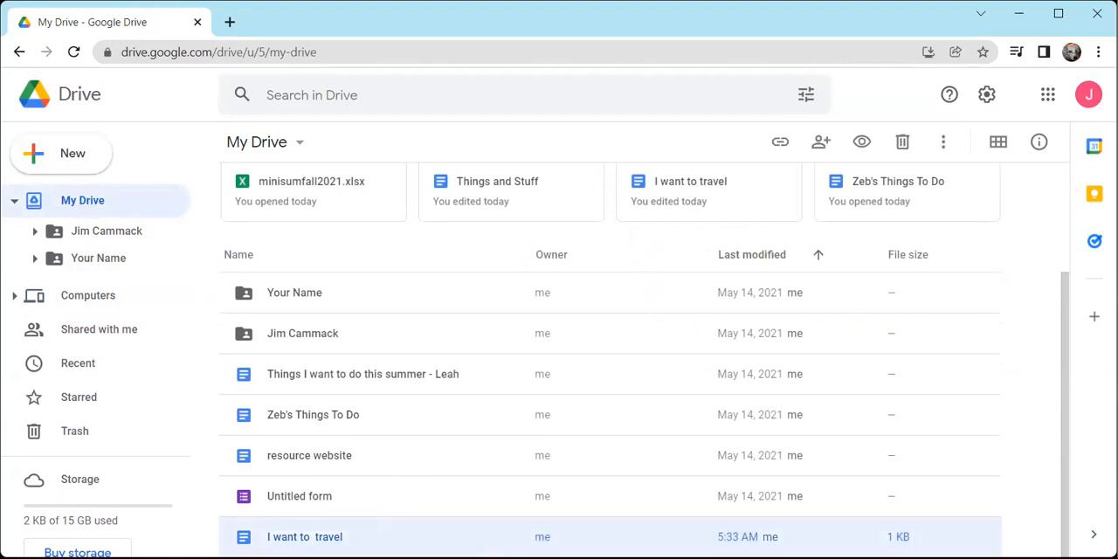
{"action": "mouse_move", "coordinate": [1038, 141]}
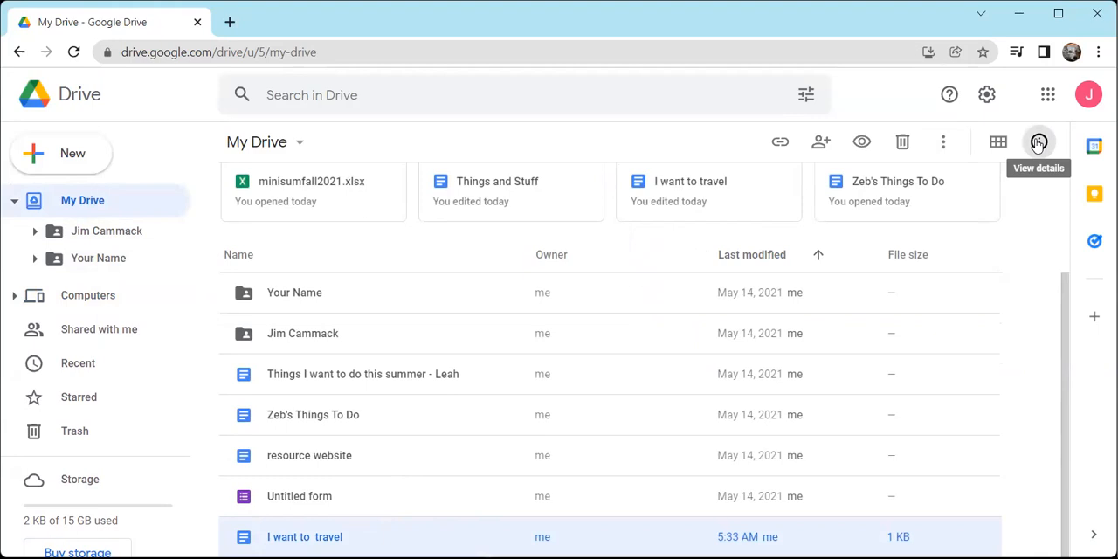
{"action": "left_click", "coordinate": [1041, 141]}
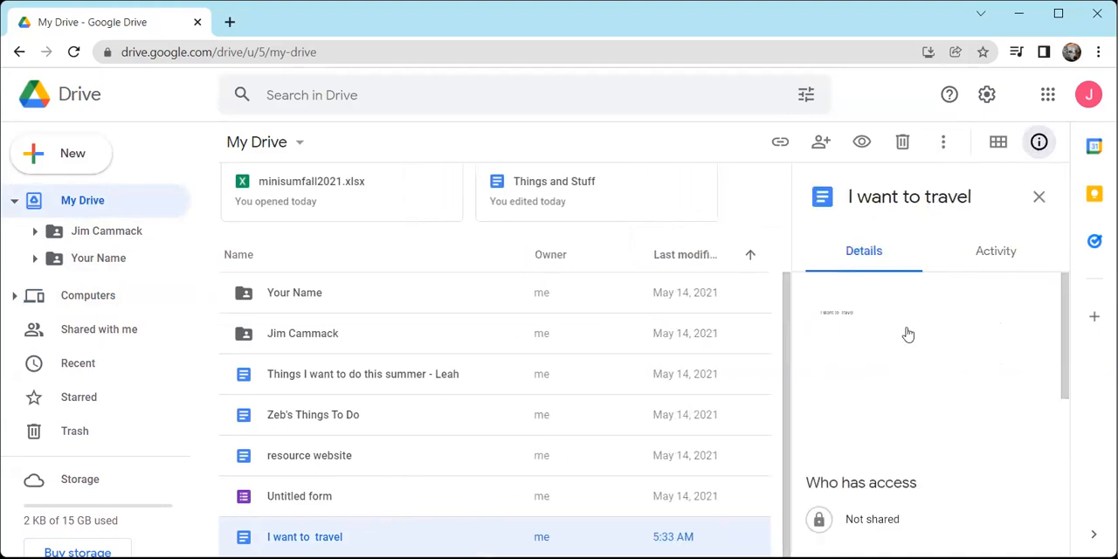
{"action": "mouse_move", "coordinate": [1043, 218]}
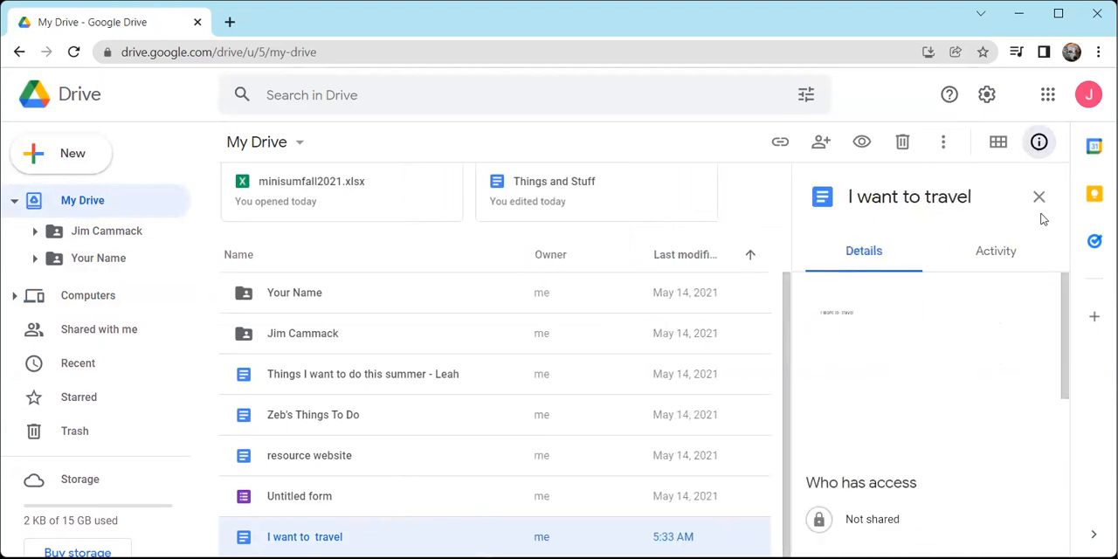
{"action": "left_click", "coordinate": [1038, 196]}
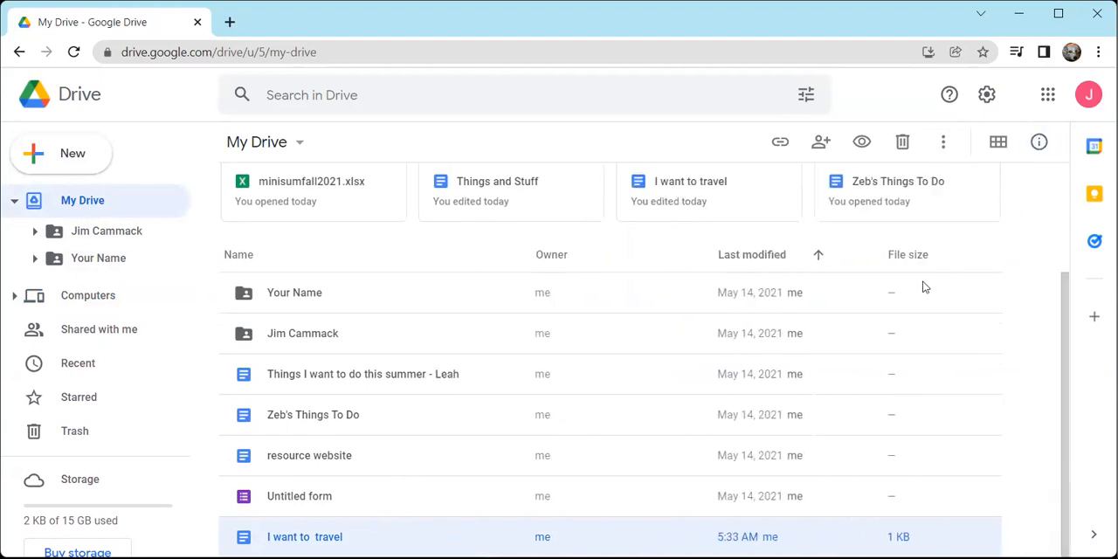